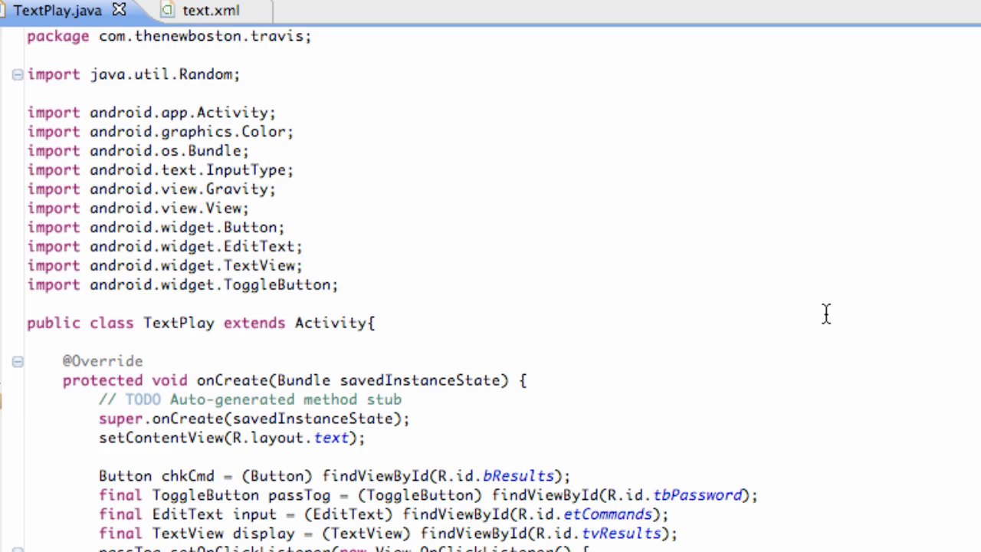
{"action": "mouse_move", "coordinate": [192, 354]}
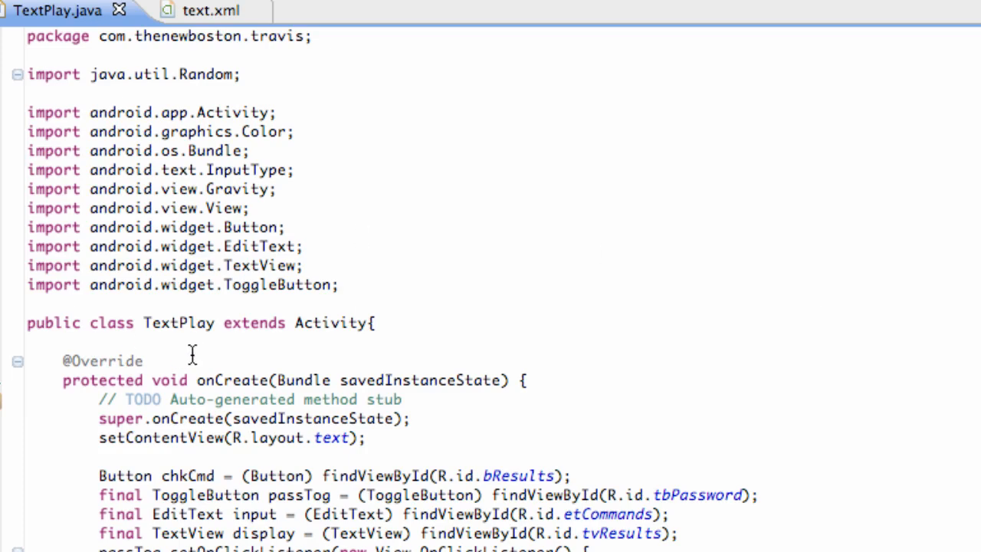
{"action": "mouse_move", "coordinate": [318, 339]}
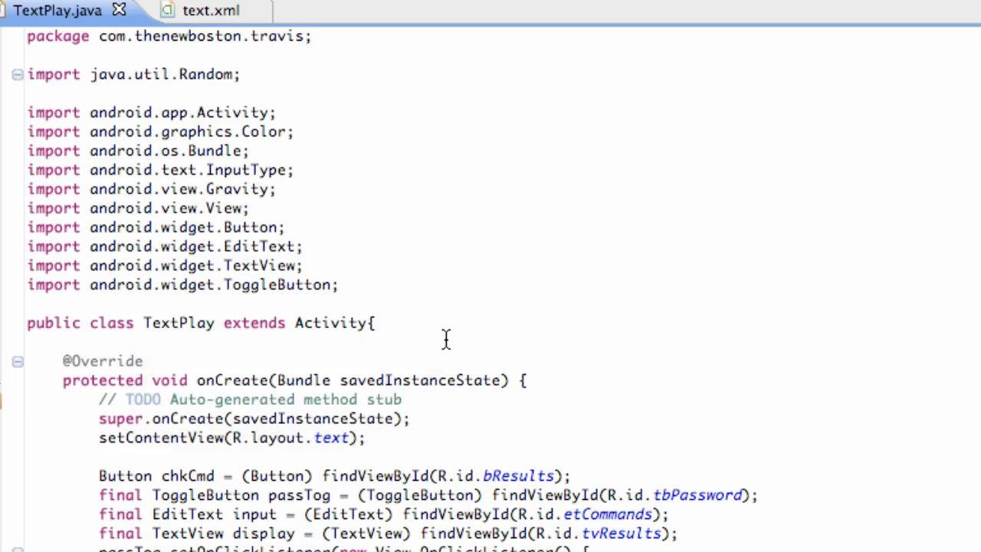
Insert a blank line after the random Color.rgb text-colour statement in the WTF branch
{"action": "scroll", "scroll_direction": "down", "scroll_amount": 3}
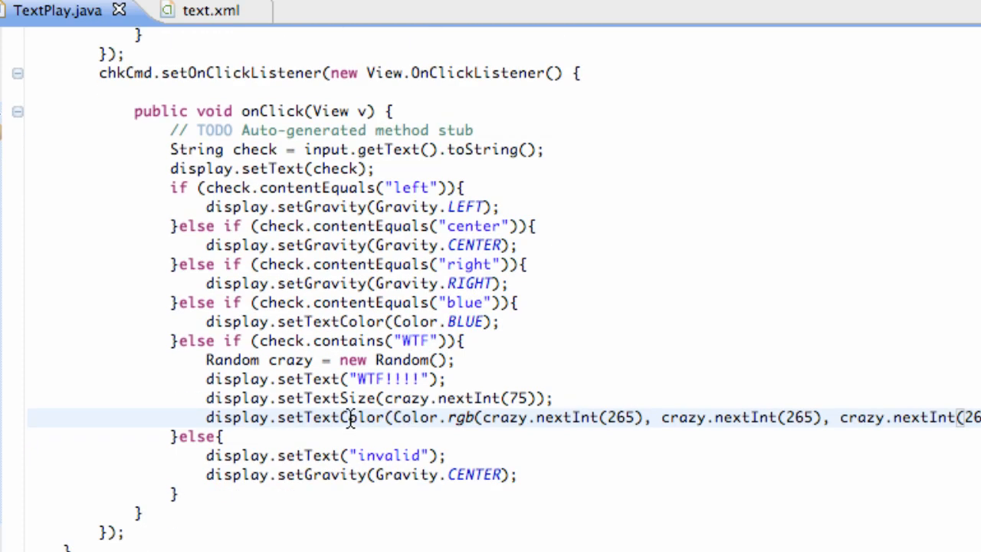
{"action": "left_click", "coordinate": [481, 341]}
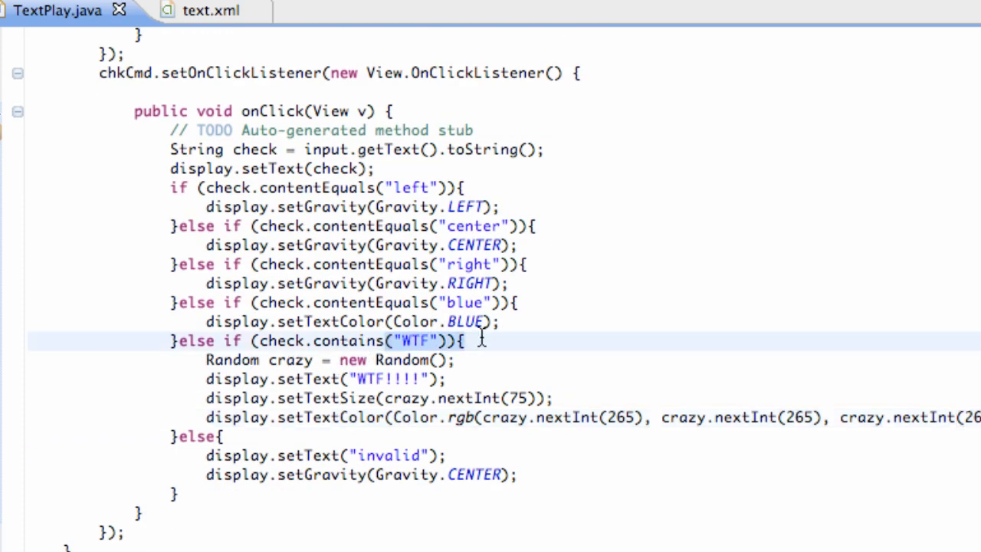
{"action": "left_click", "coordinate": [464, 341]}
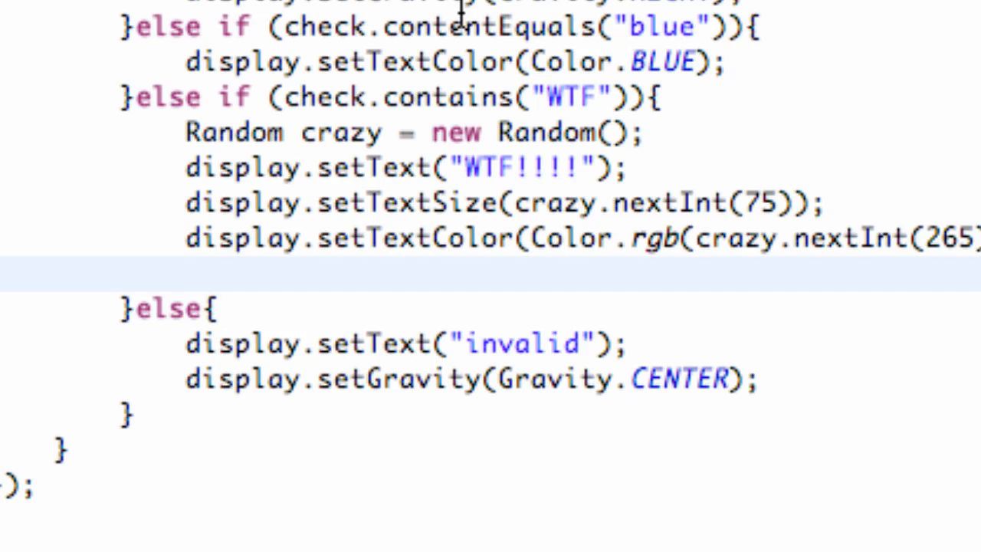
Write switch(crazy.nextInt(3)) with an empty body block on the new line
{"action": "type", "text": "swe"}
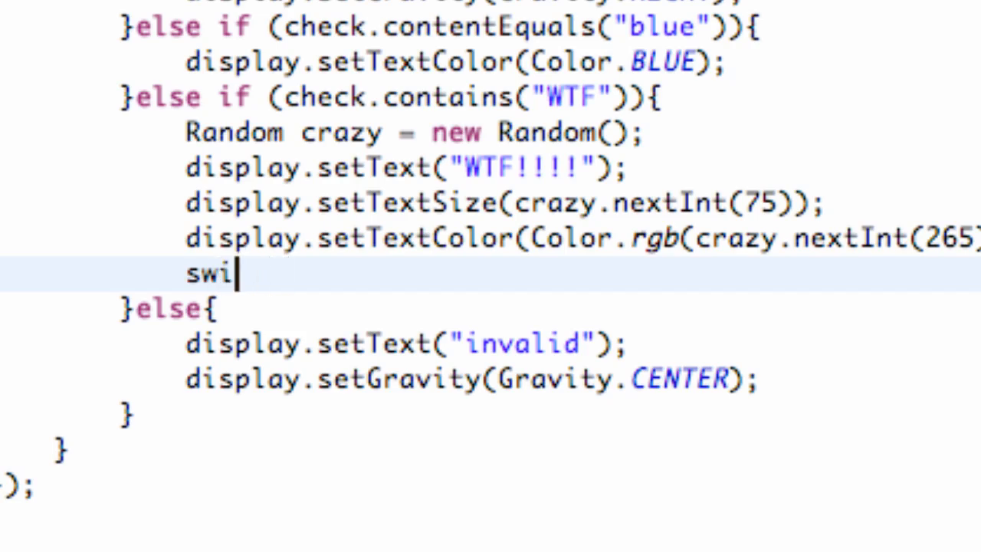
{"action": "type", "text": "tch()"}
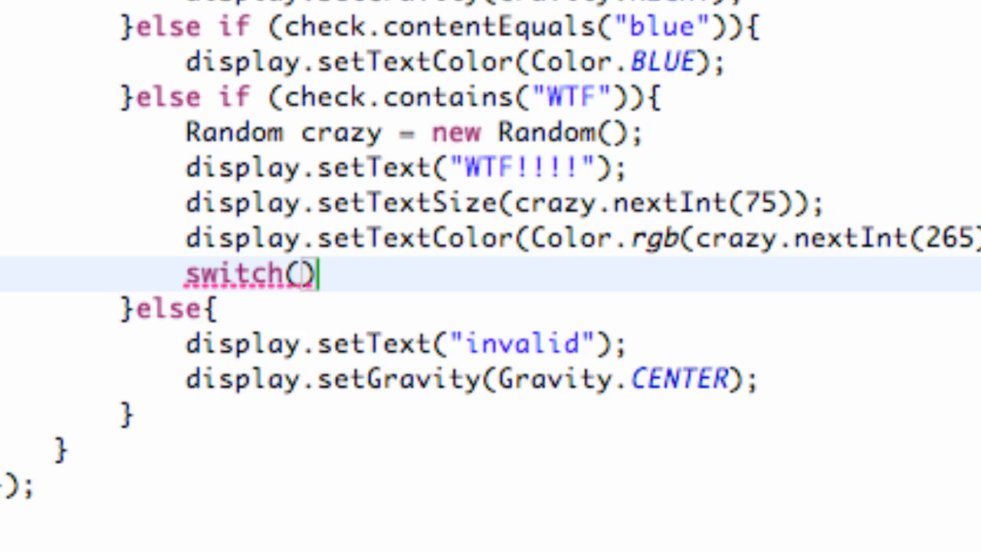
{"action": "type", "text": "crazy.next"}
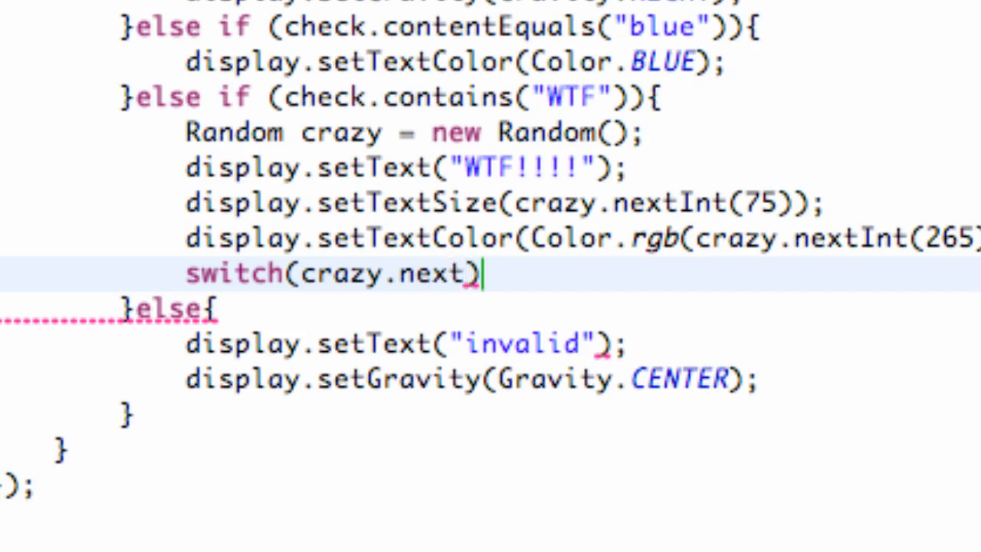
{"action": "type", "text": "Int("}
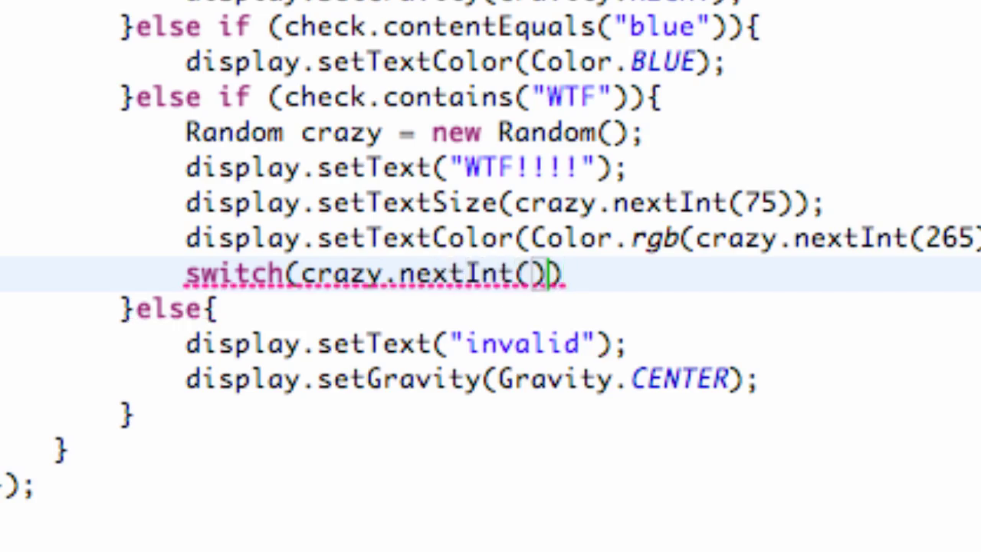
{"action": "type", "text": "3"}
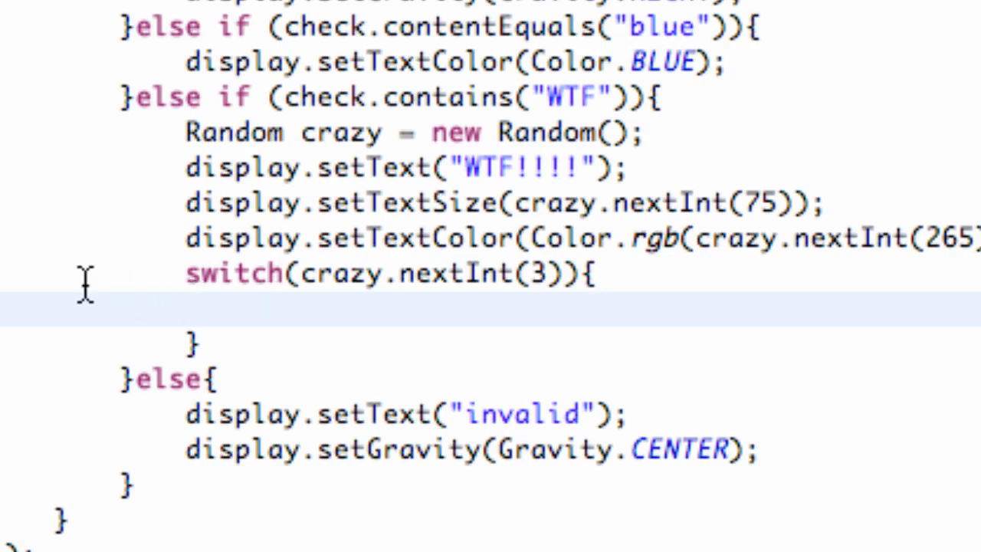
{"action": "left_click", "coordinate": [341, 275]}
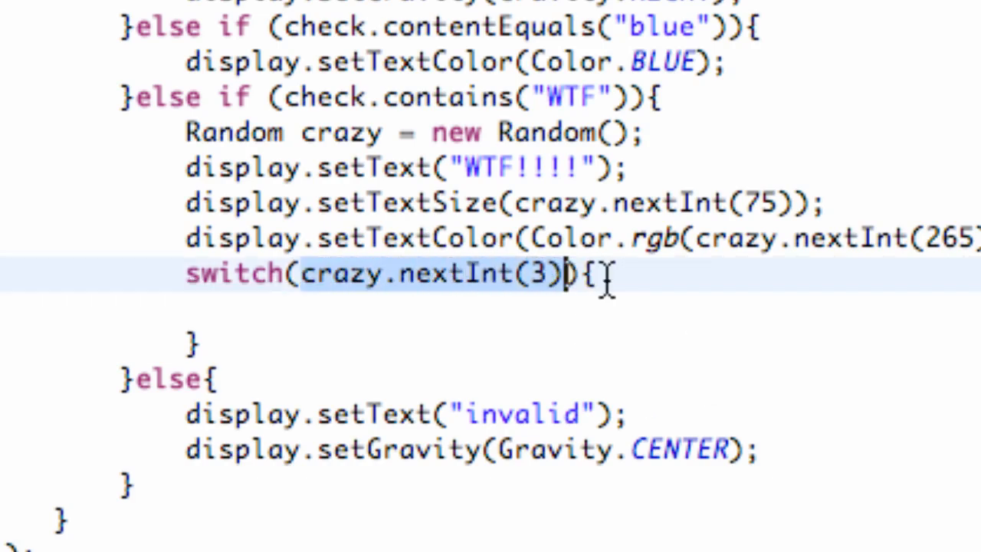
{"action": "mouse_move", "coordinate": [448, 264]}
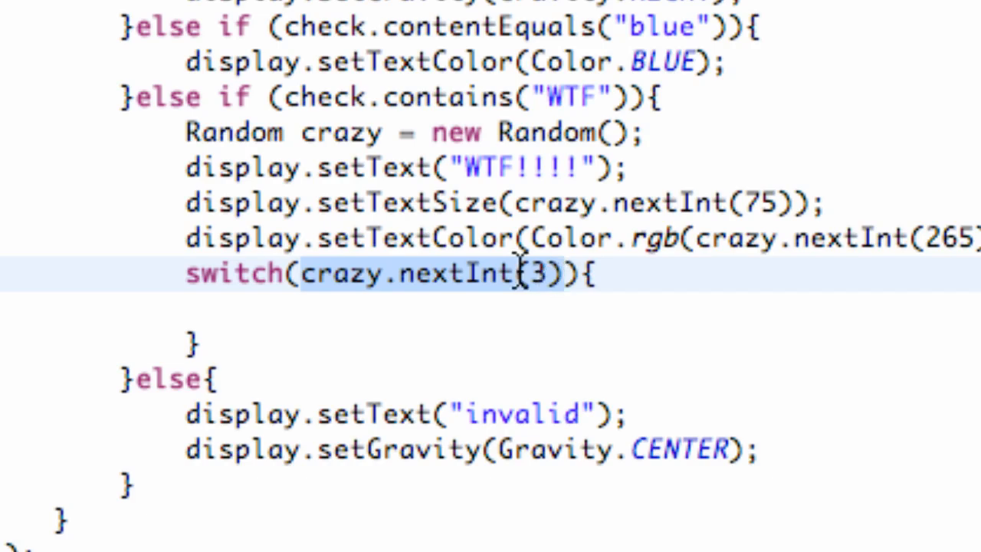
{"action": "mouse_move", "coordinate": [567, 273]}
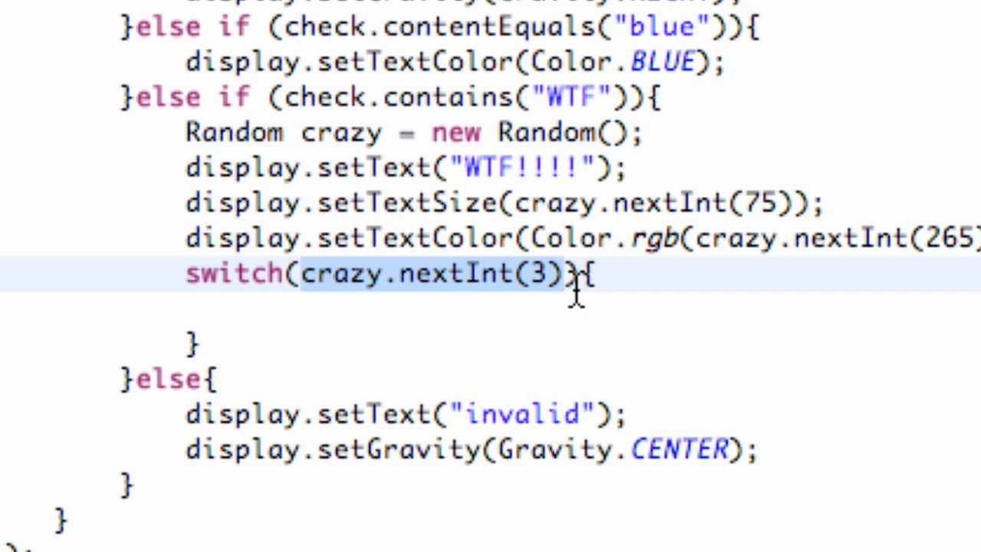
{"action": "scroll", "scroll_direction": "up", "scroll_amount": 3}
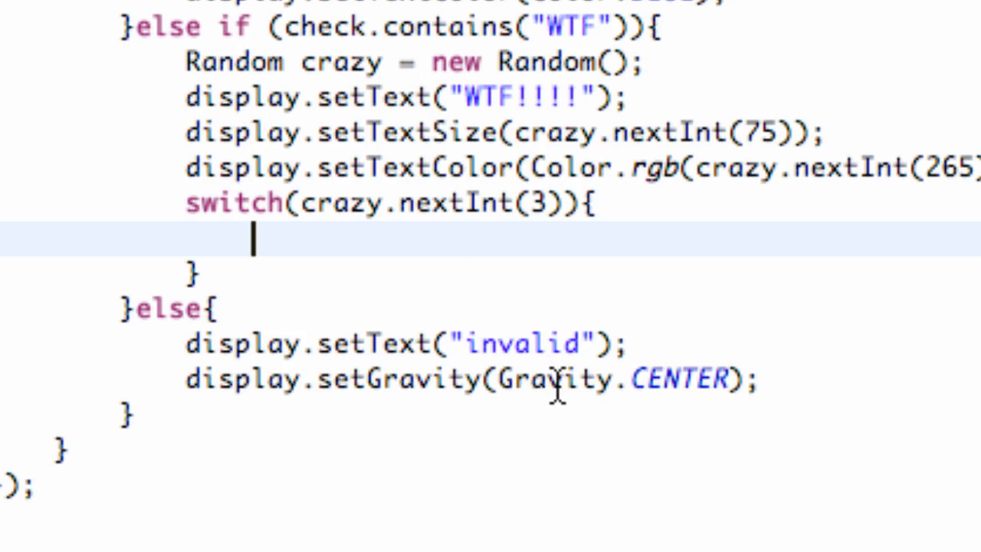
Add case 0: followed by a break; statement inside the switch
{"action": "type", "text": "case"}
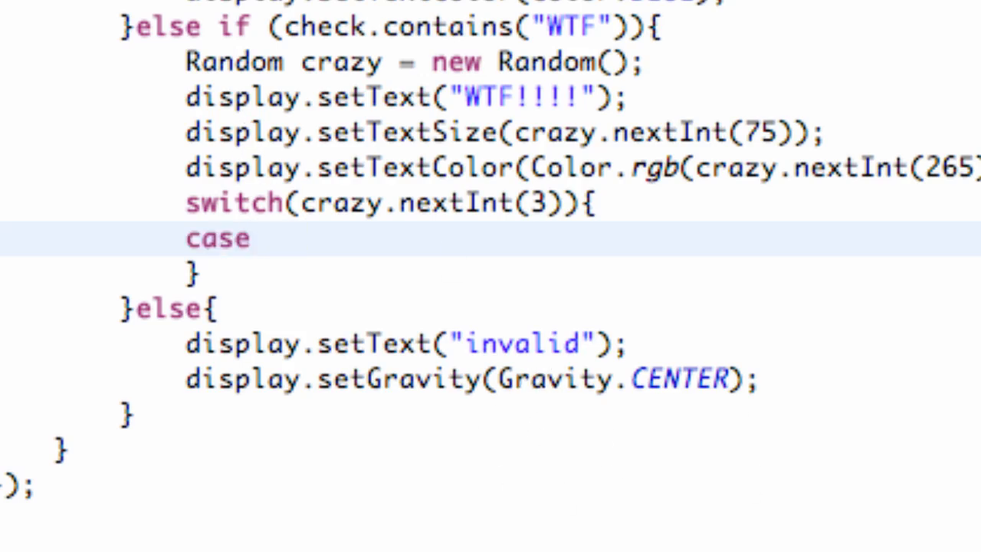
{"action": "type", "text": "0"}
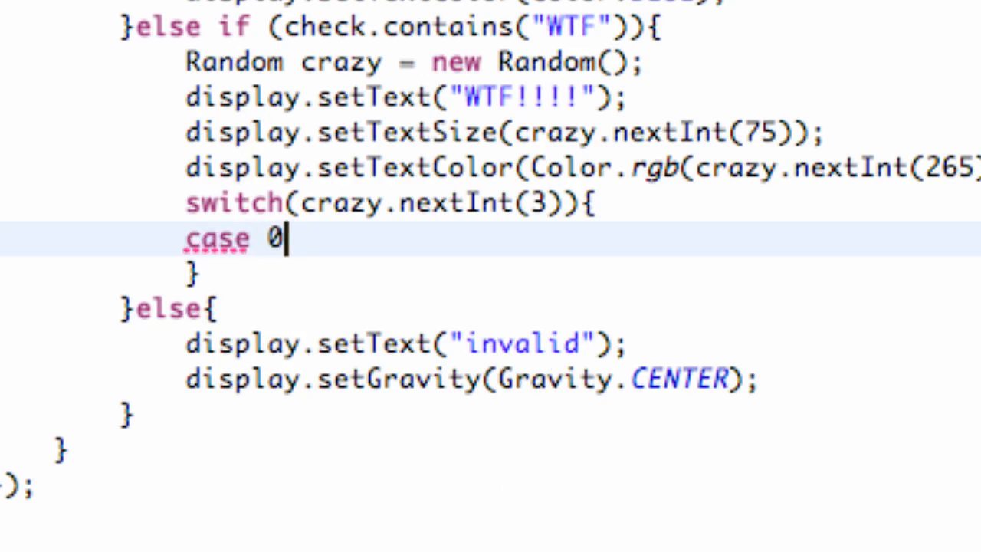
{"action": "type", "text": ":"}
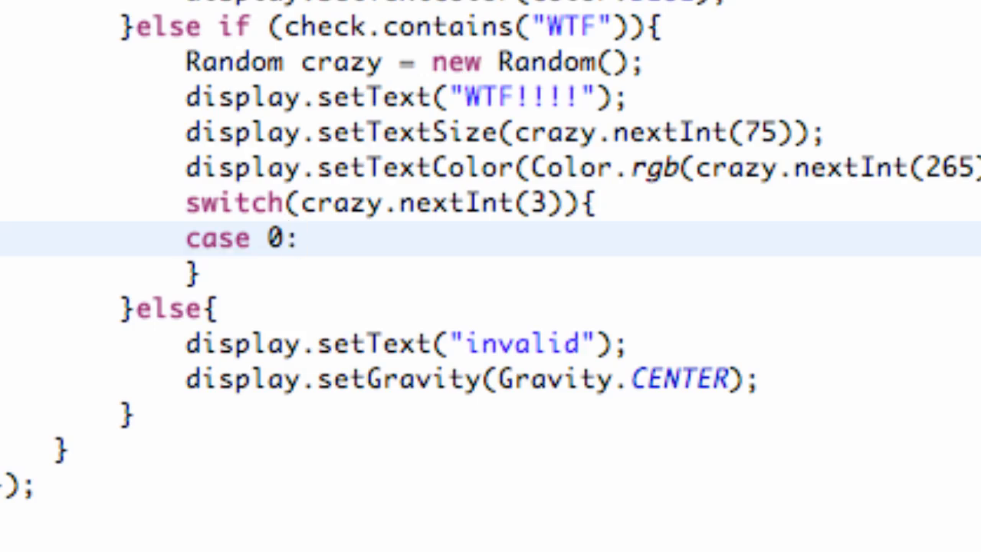
{"action": "key", "text": "Return"}
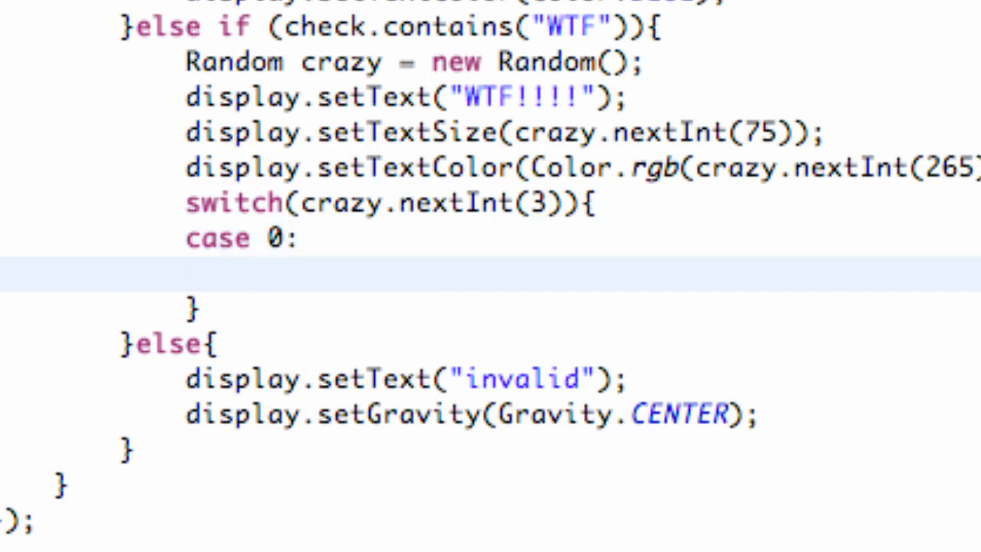
{"action": "type", "text": "br"}
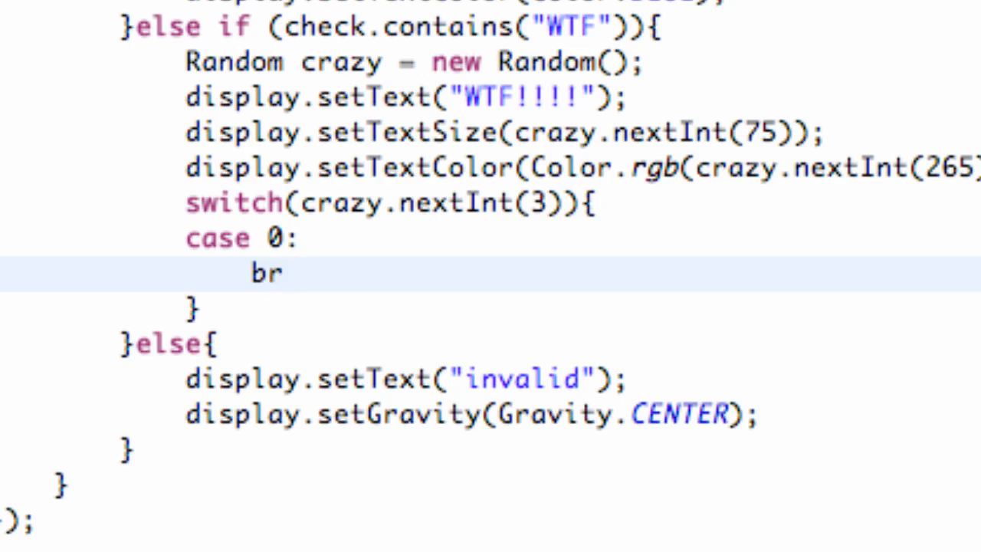
{"action": "type", "text": "e"}
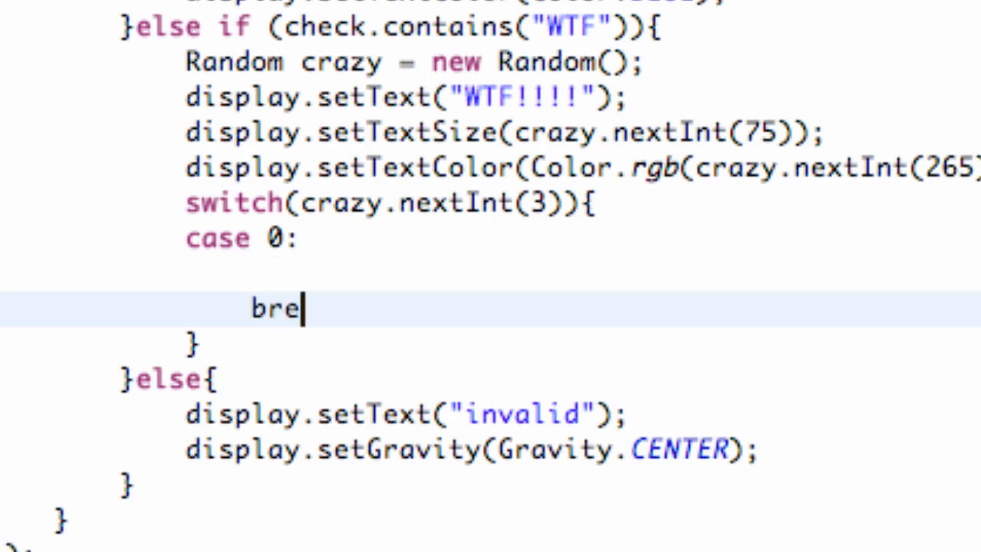
{"action": "type", "text": "ak;"}
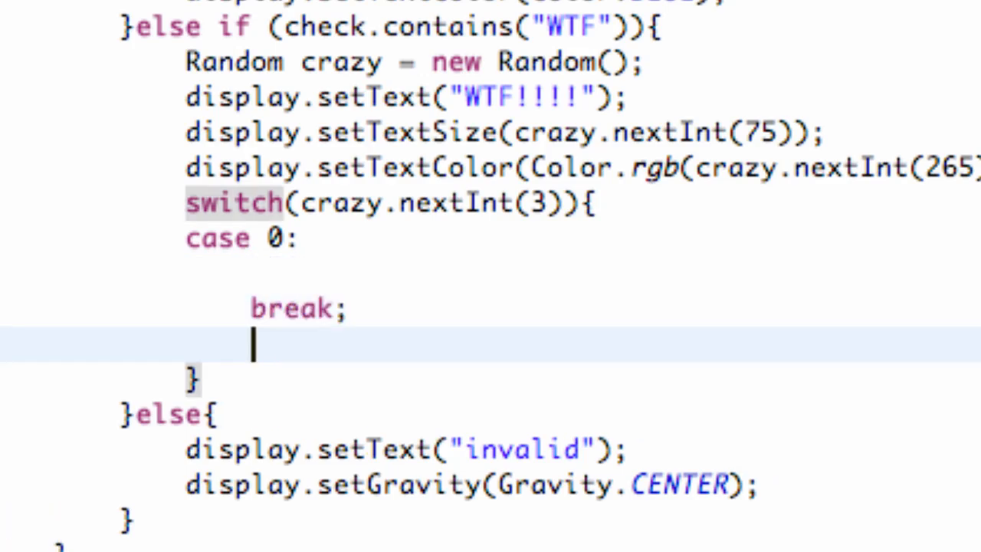
Add case 1 and case 2, each ending with break;
{"action": "type", "text": "case"}
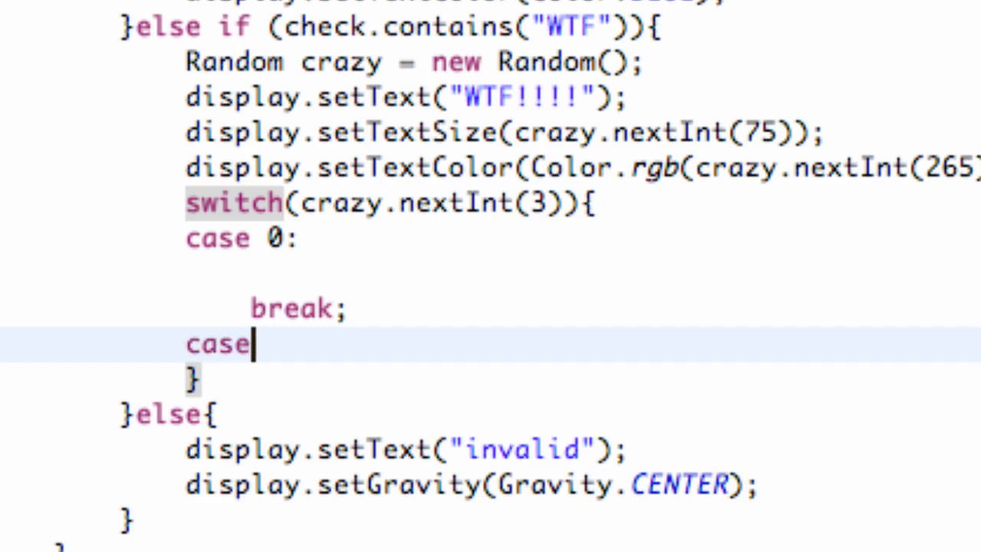
{"action": "type", "text": "1:"}
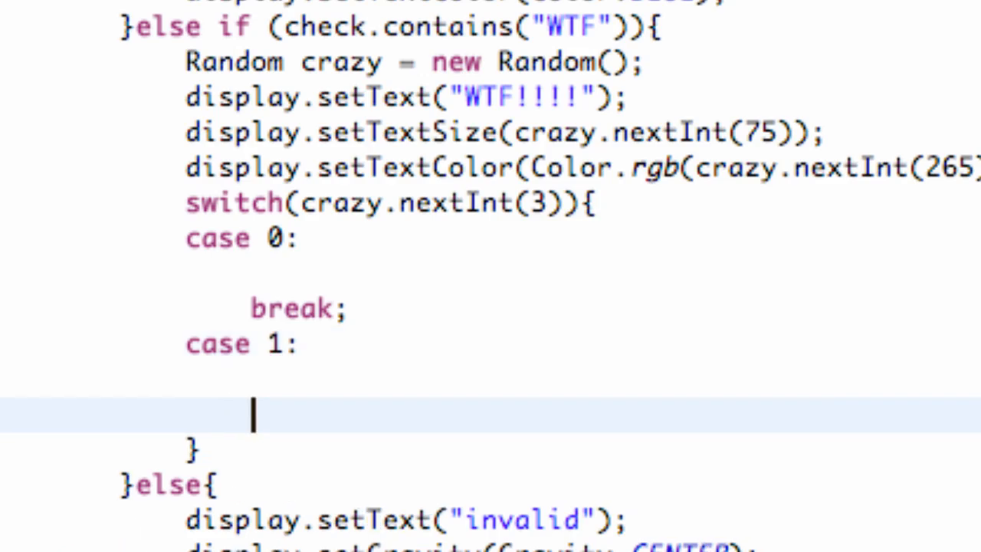
{"action": "type", "text": "break;"}
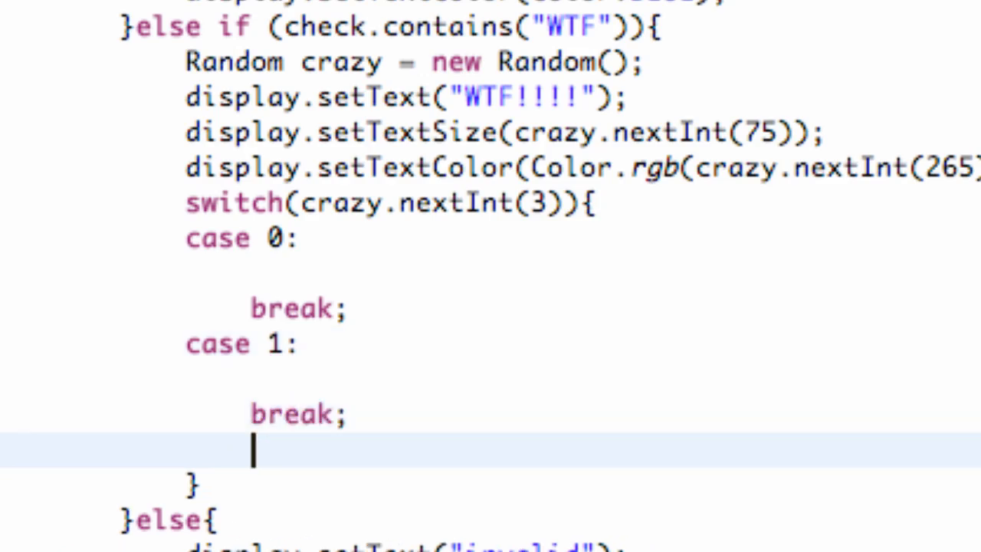
{"action": "type", "text": "case 2:"}
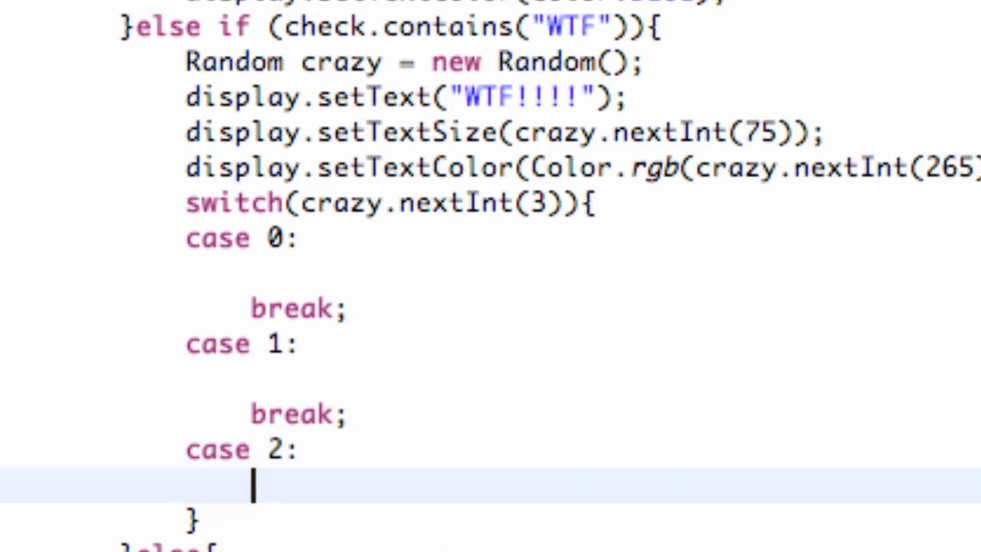
{"action": "type", "text": "break"}
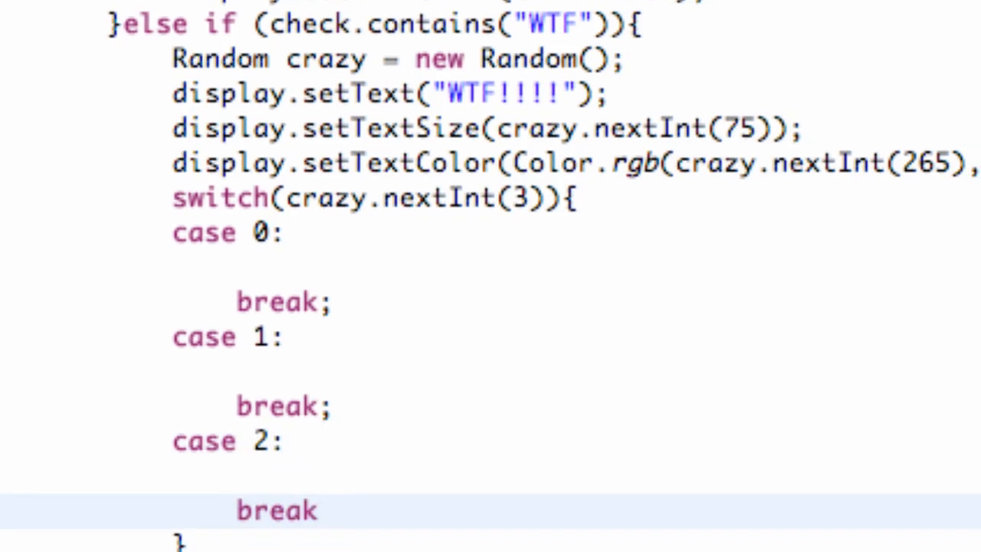
{"action": "type", "text": ";"}
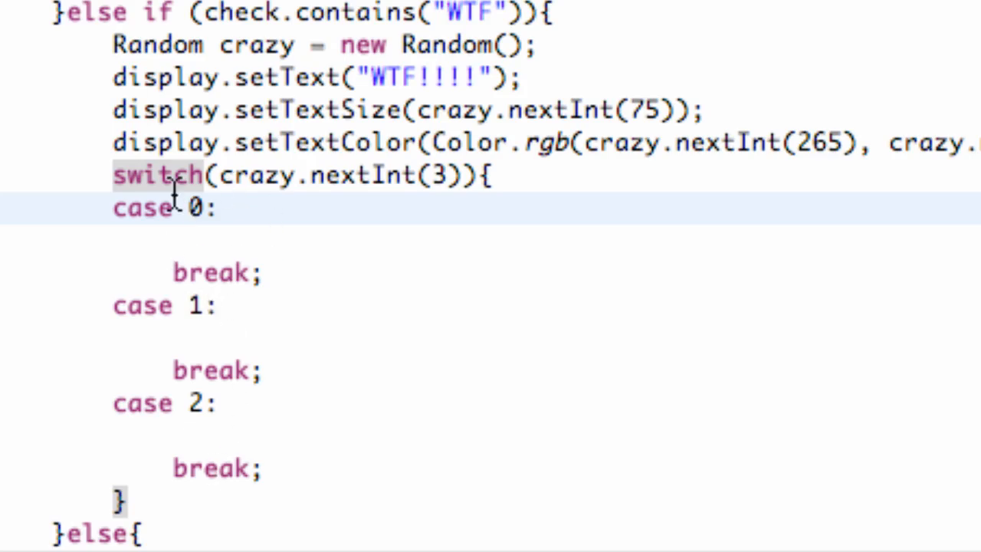
{"action": "mouse_move", "coordinate": [218, 372]}
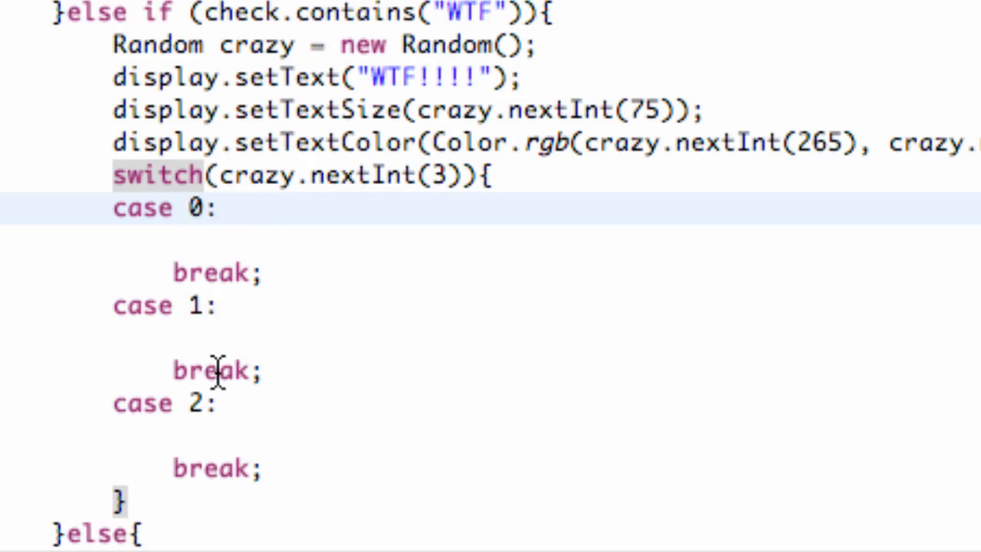
{"action": "scroll", "scroll_direction": "down", "scroll_amount": 3}
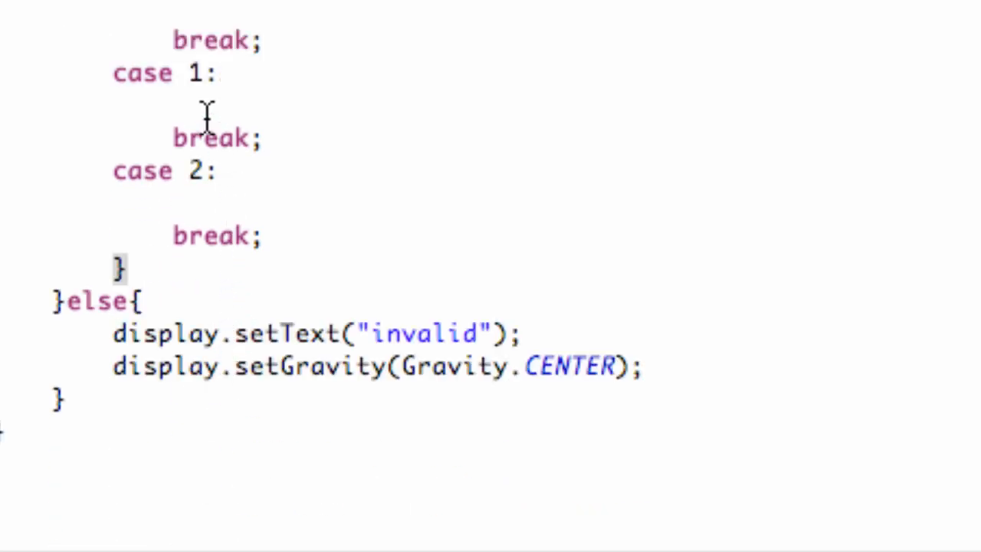
{"action": "left_click", "coordinate": [322, 105]}
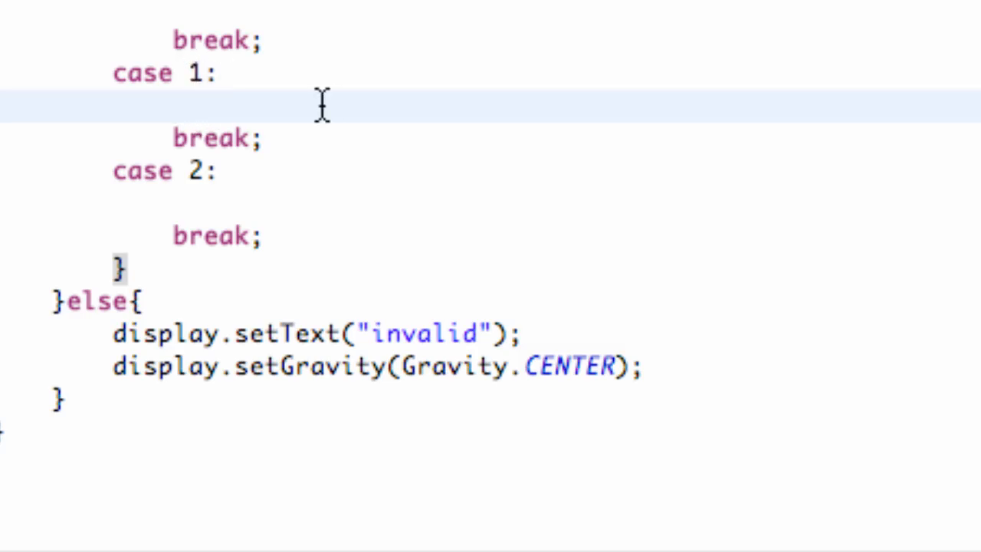
{"action": "mouse_move", "coordinate": [322, 73]}
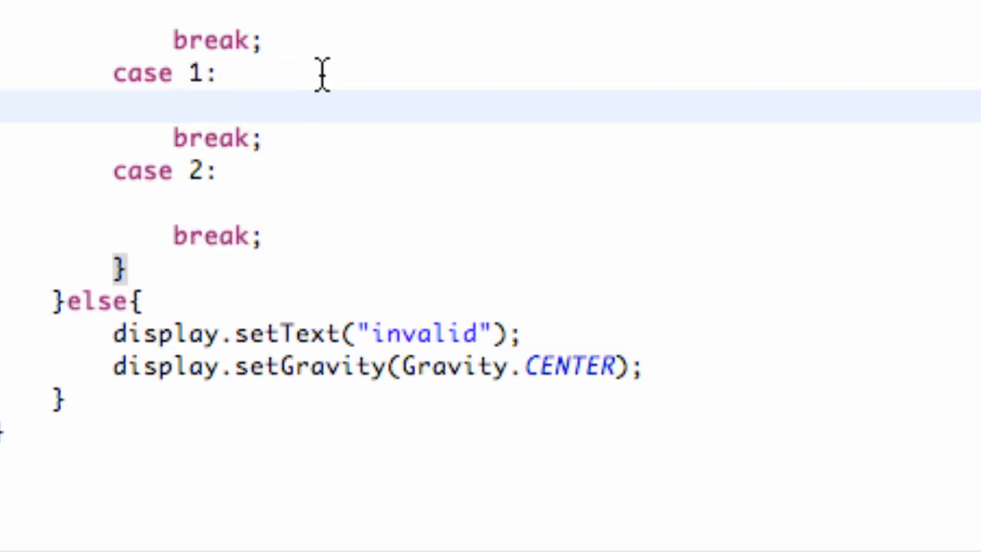
{"action": "mouse_move", "coordinate": [233, 207]}
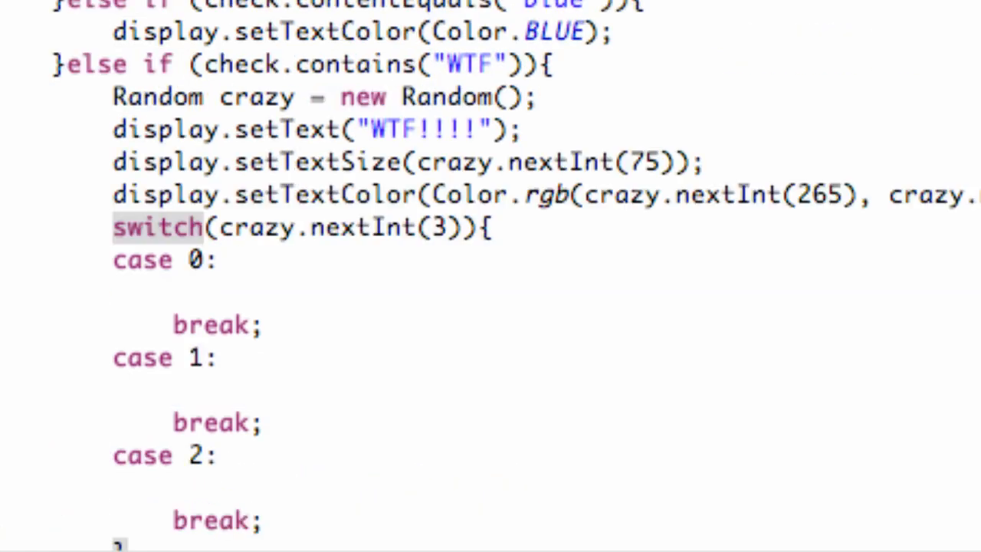
Fill cases 0, 1, 2 with display.setGravity(Gravity.LEFT), CENTER and RIGHT
{"action": "left_click", "coordinate": [268, 290]}
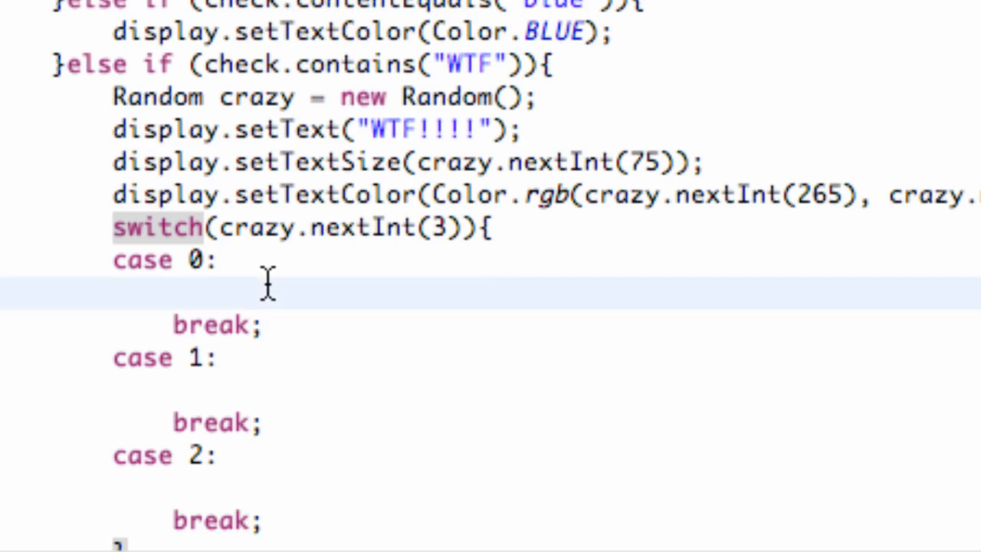
{"action": "type", "text": "display.setGravity(Gravity.LEFT);"}
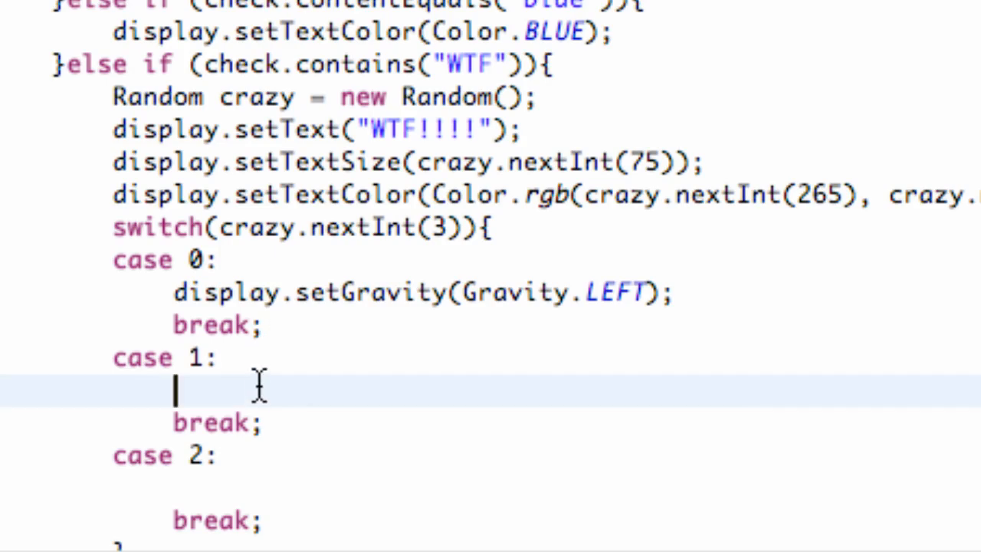
{"action": "type", "text": "display.setGravity(Gravity.CENTER);"}
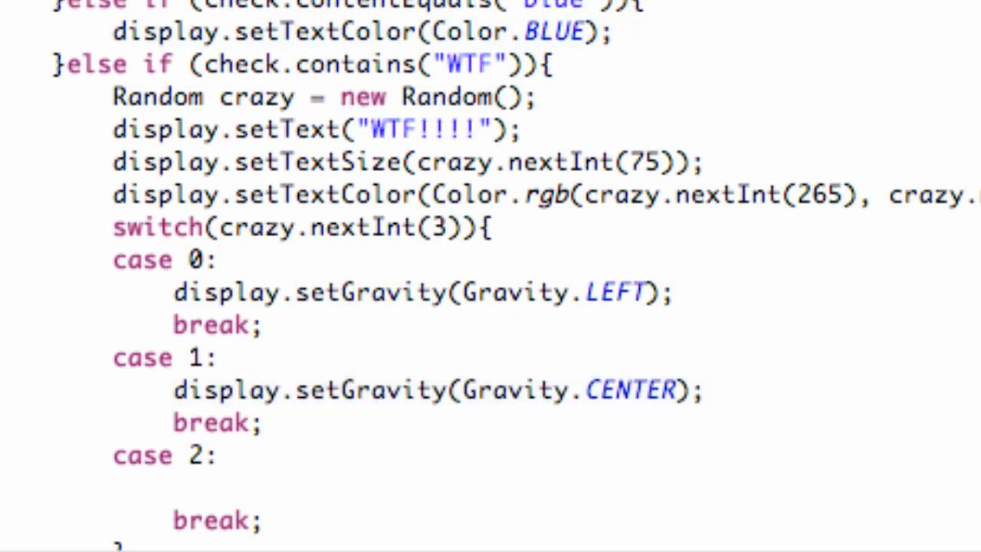
{"action": "scroll", "scroll_direction": "down", "scroll_amount": 3}
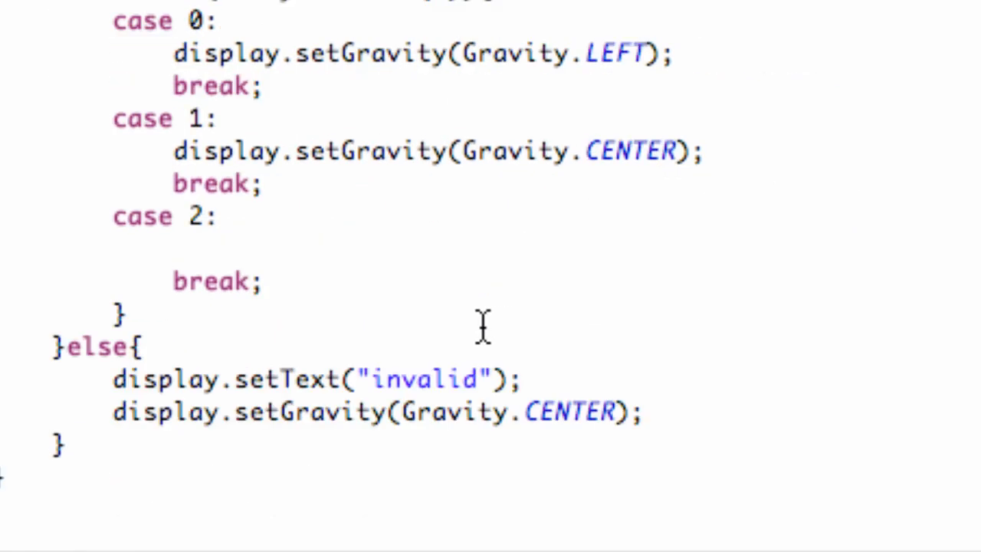
{"action": "left_click", "coordinate": [393, 248]}
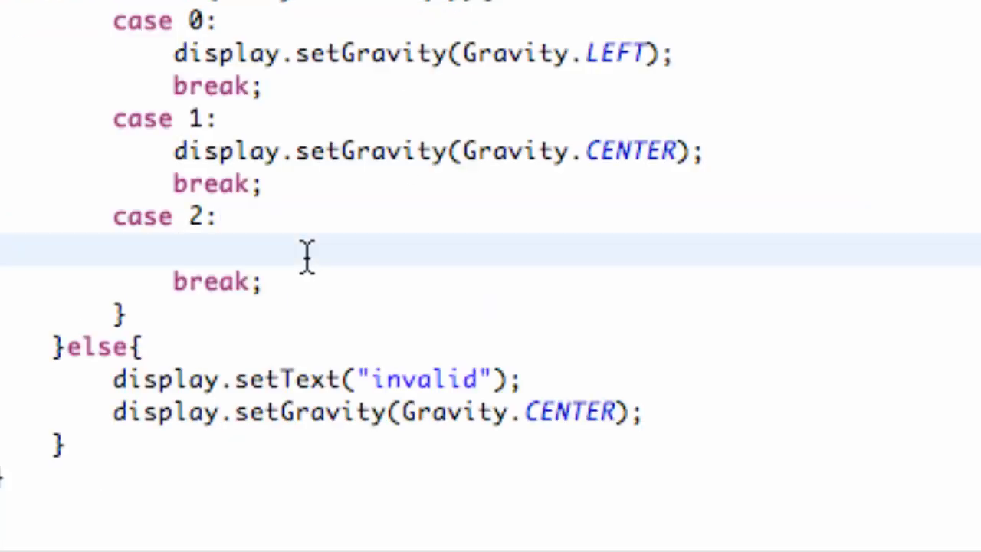
{"action": "type", "text": "display.setGravity(Gravity.RIGHT);"}
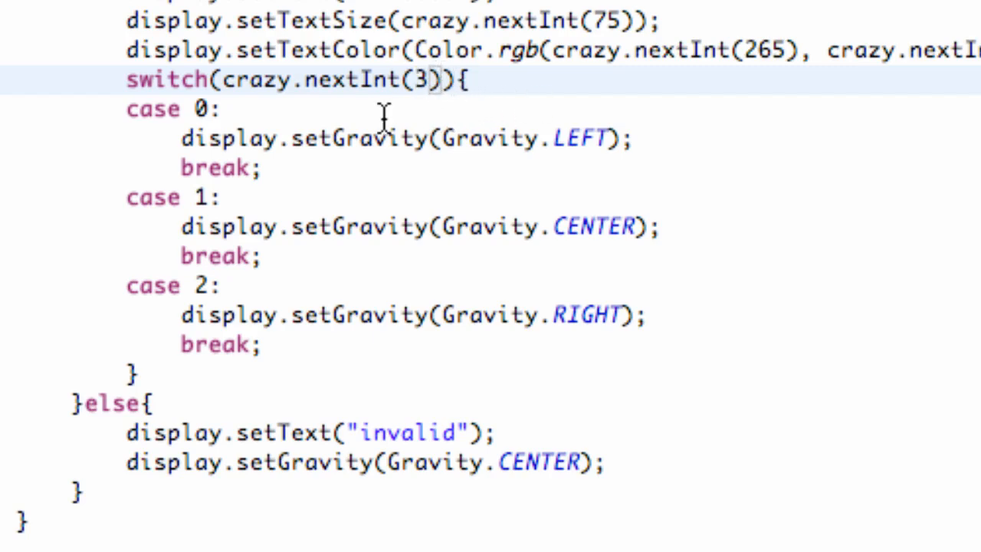
{"action": "mouse_move", "coordinate": [235, 301]}
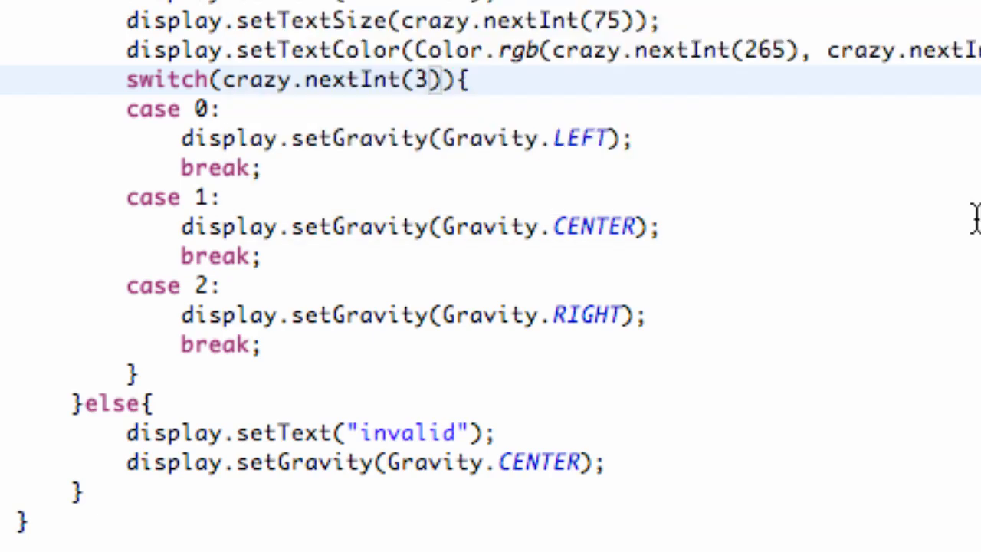
Replace the else branch's display.setColor call with display.setTextColor(Color.WHITE)
{"action": "scroll", "scroll_direction": "up", "scroll_amount": 3}
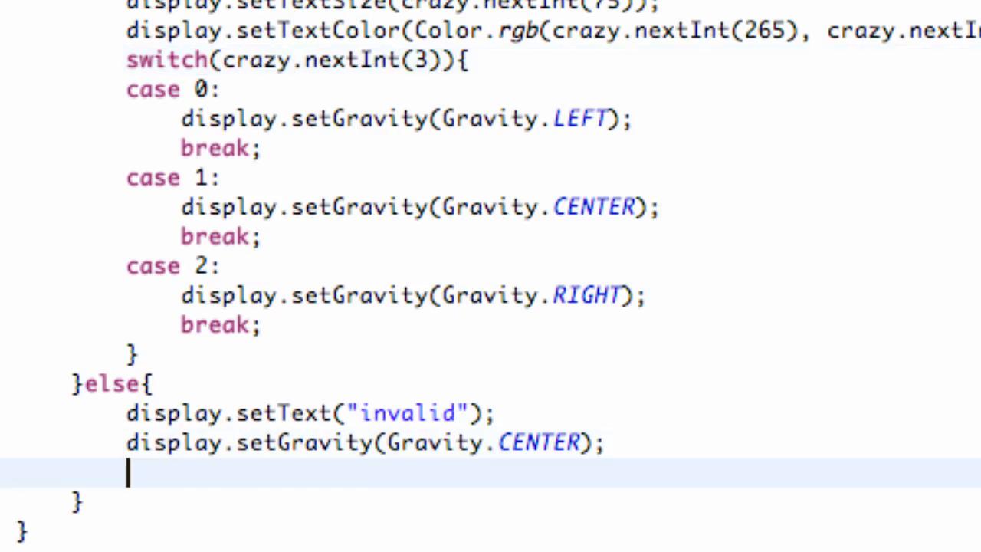
{"action": "type", "text": "display.setCo"}
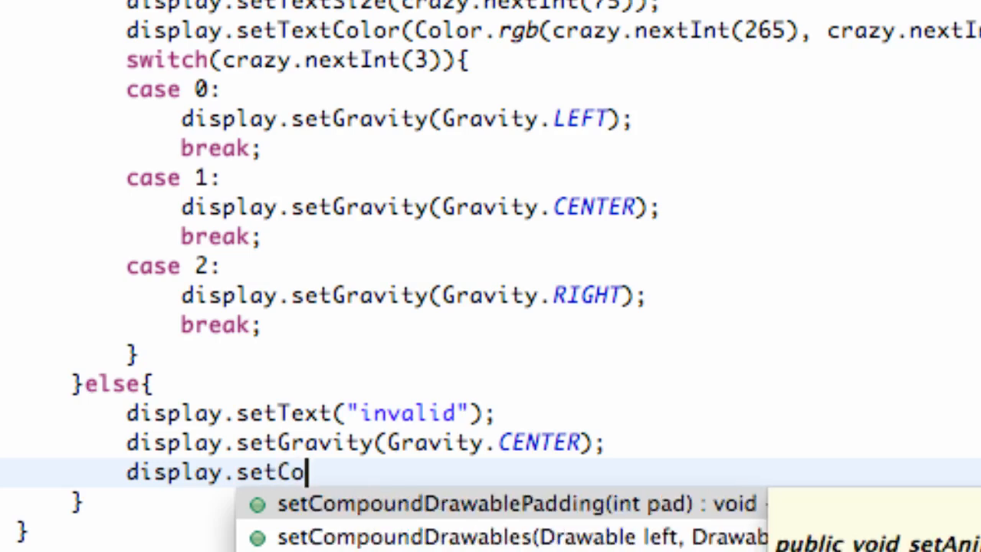
{"action": "type", "text": "lor"}
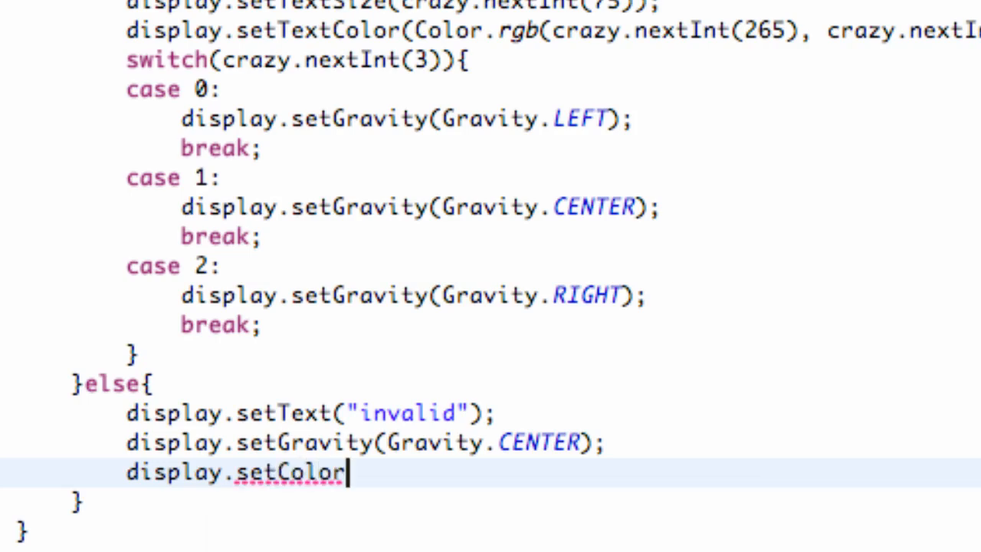
{"action": "type", "text": "()"}
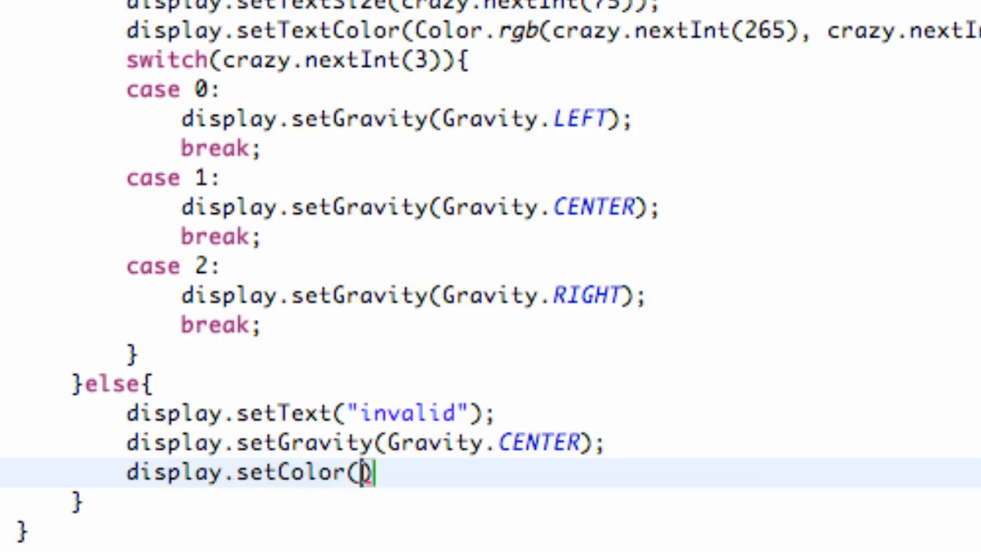
{"action": "type", "text": "Color."}
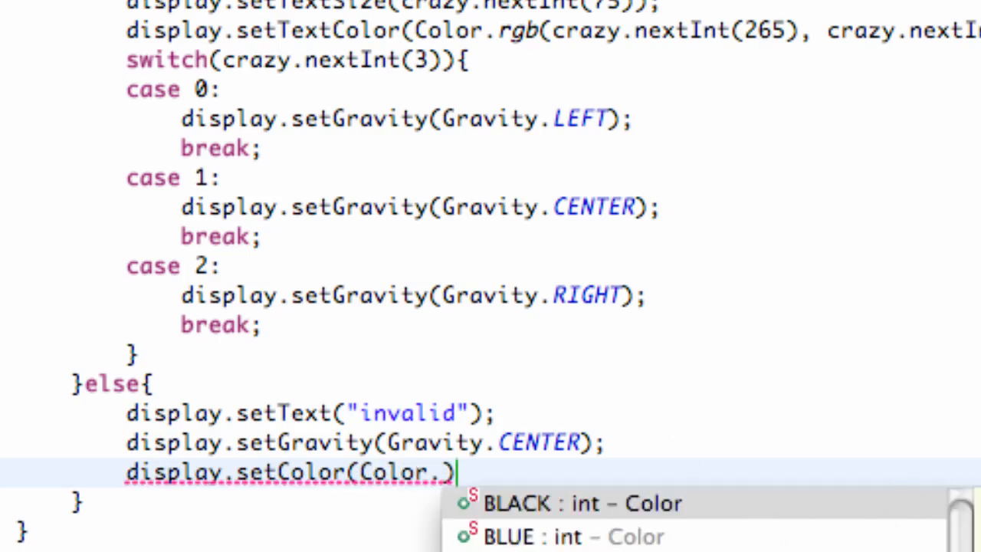
{"action": "scroll", "scroll_direction": "down", "scroll_amount": 3}
{"action": "type", "text": "WHITE"}
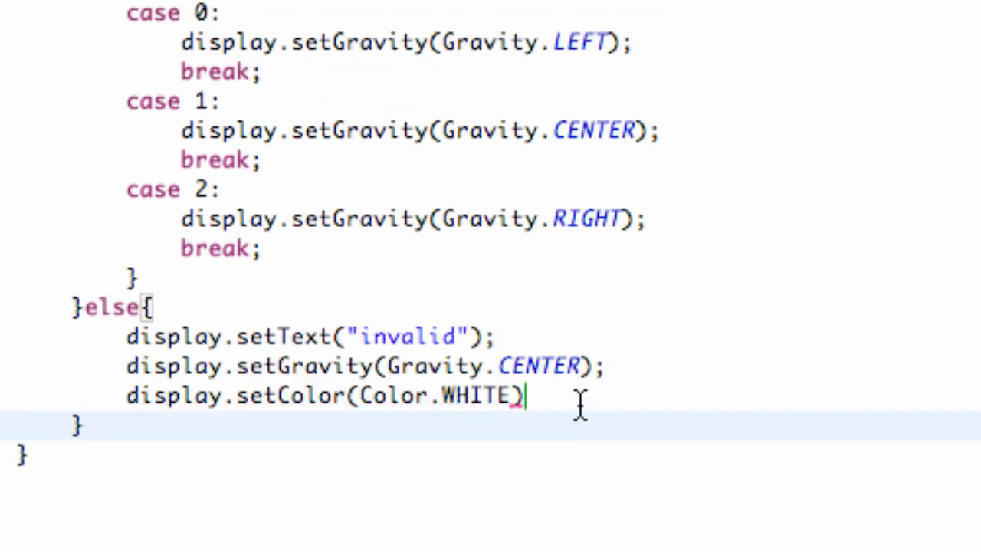
{"action": "type", "text": ";"}
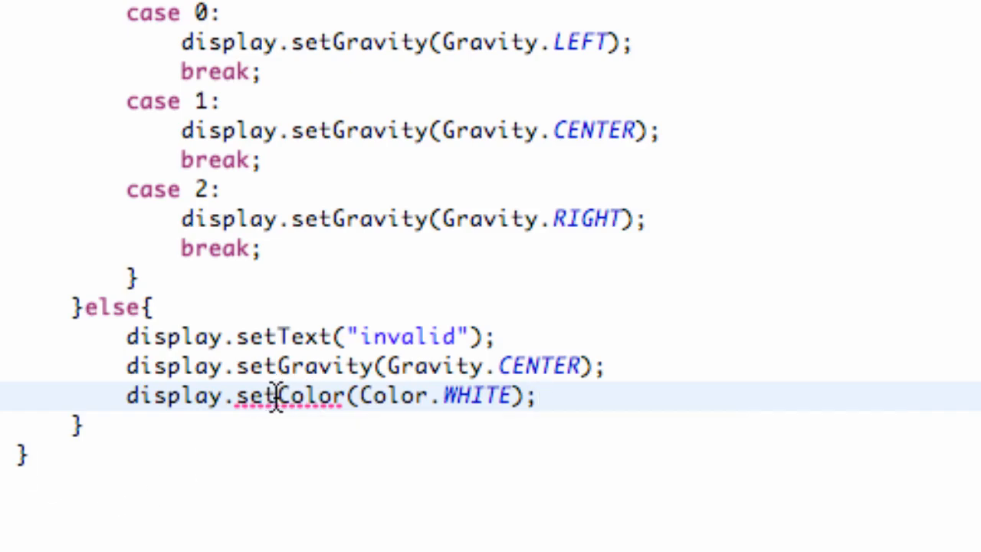
{"action": "type", "text": "Text"}
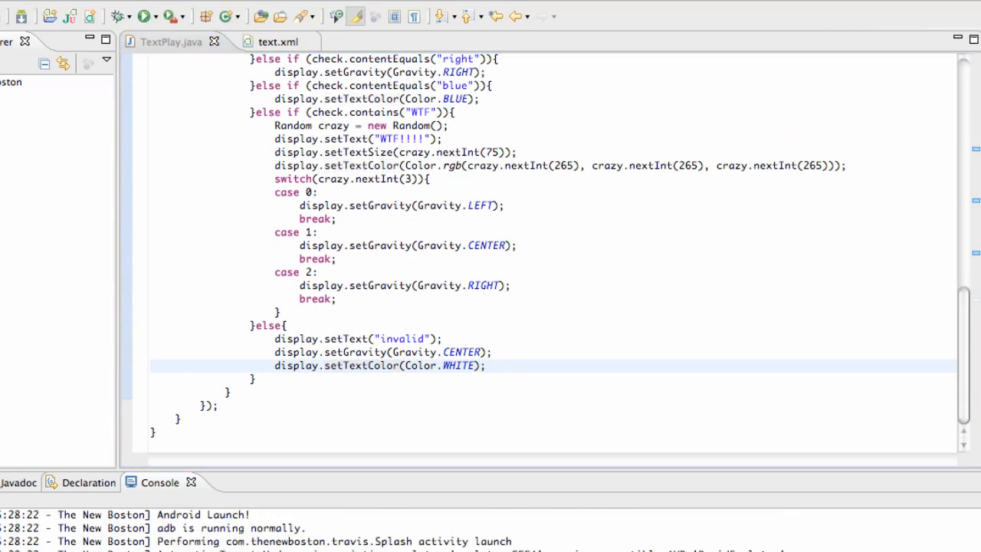
Relaunch the app with the toggle off, then try the commands 'blue' and 'bl'
{"action": "left_click", "coordinate": [141, 15]}
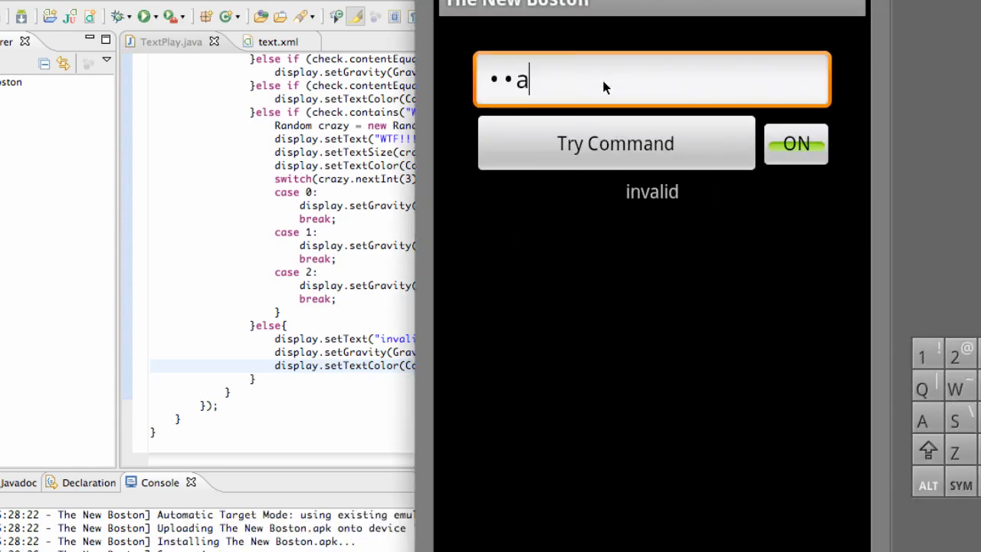
{"action": "left_click", "coordinate": [795, 143]}
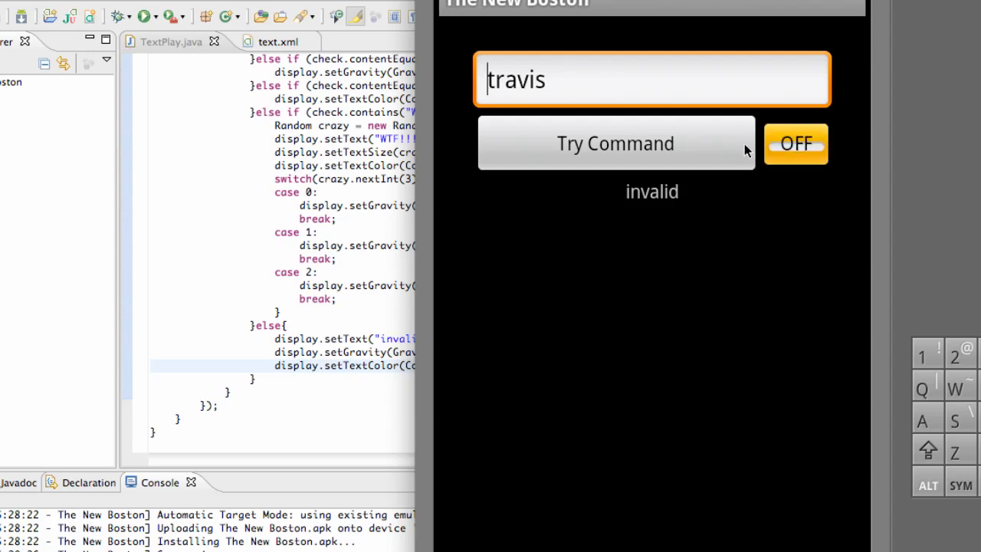
{"action": "left_click", "coordinate": [652, 78]}
{"action": "type", "text": "blue"}
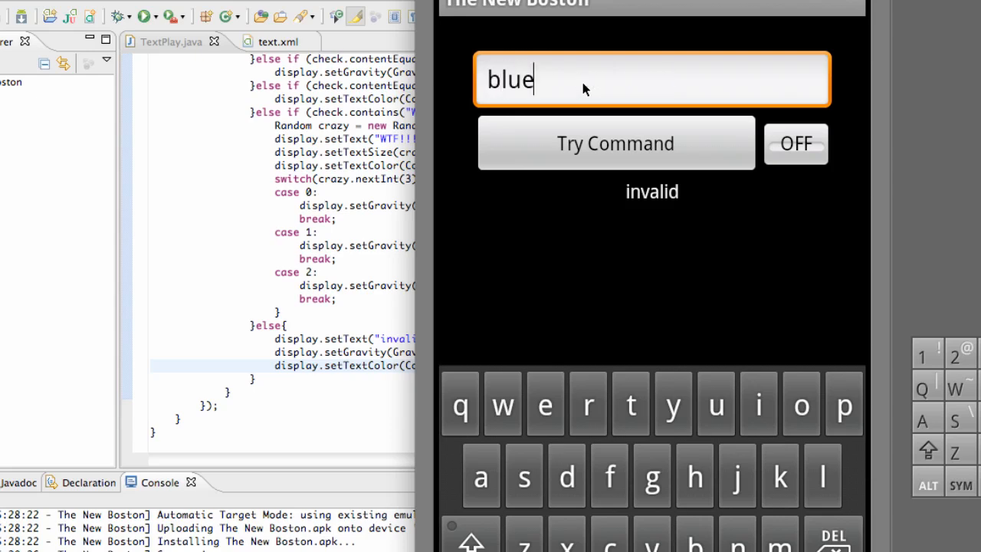
{"action": "left_click", "coordinate": [616, 143]}
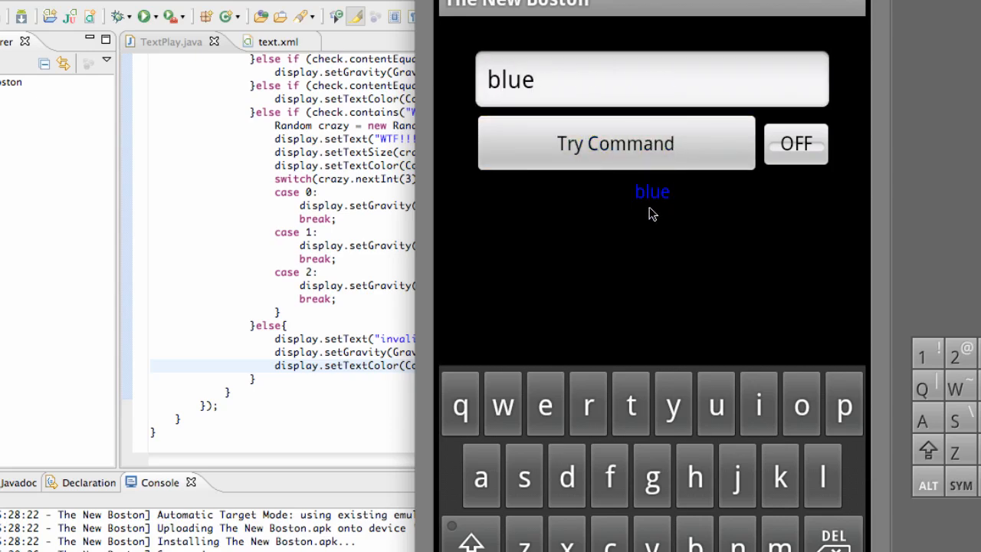
{"action": "mouse_move", "coordinate": [658, 207]}
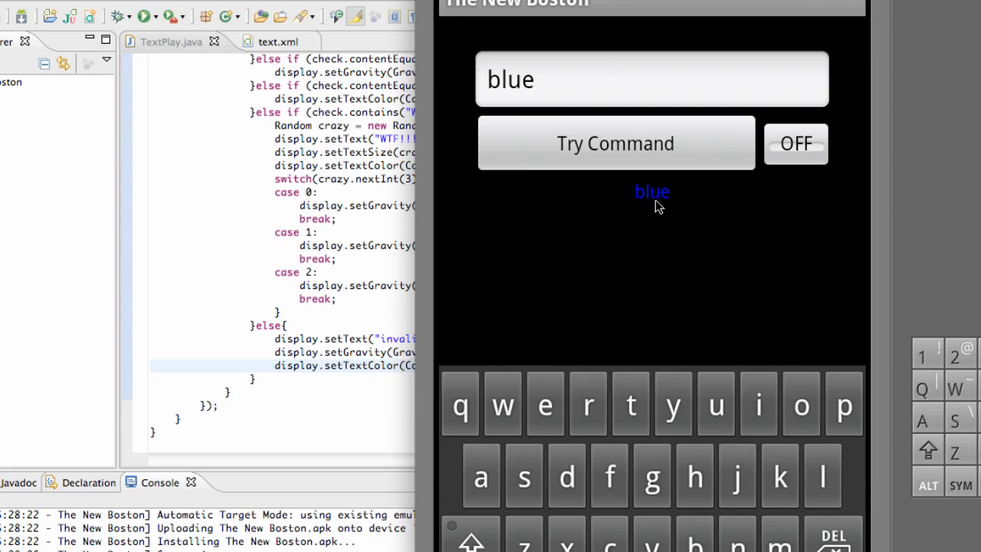
{"action": "mouse_move", "coordinate": [660, 201]}
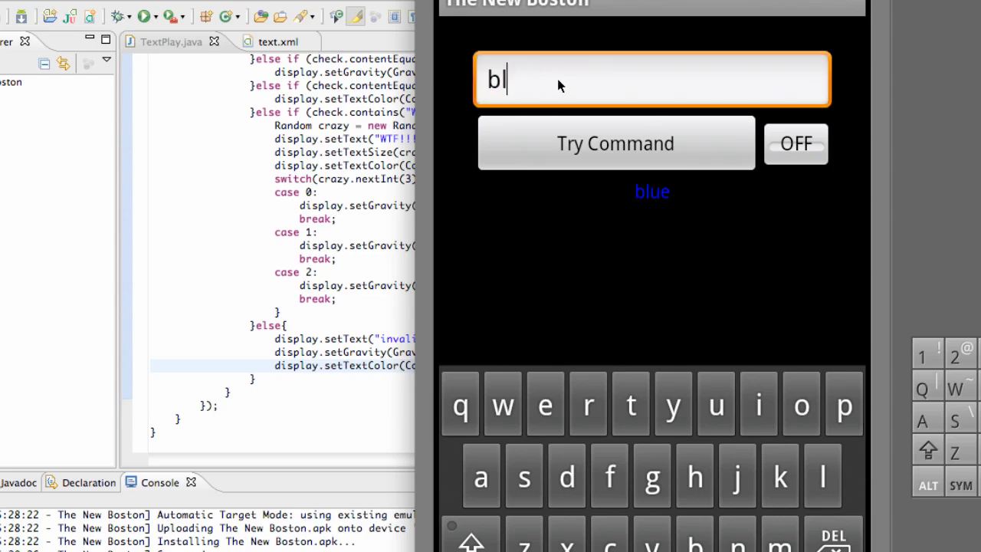
{"action": "left_click", "coordinate": [615, 144]}
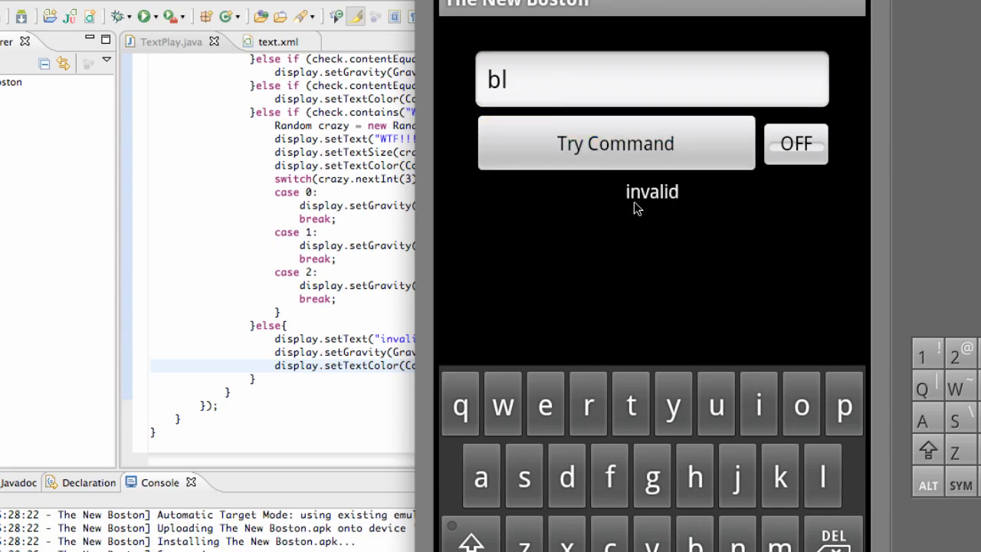
{"action": "mouse_move", "coordinate": [293, 352]}
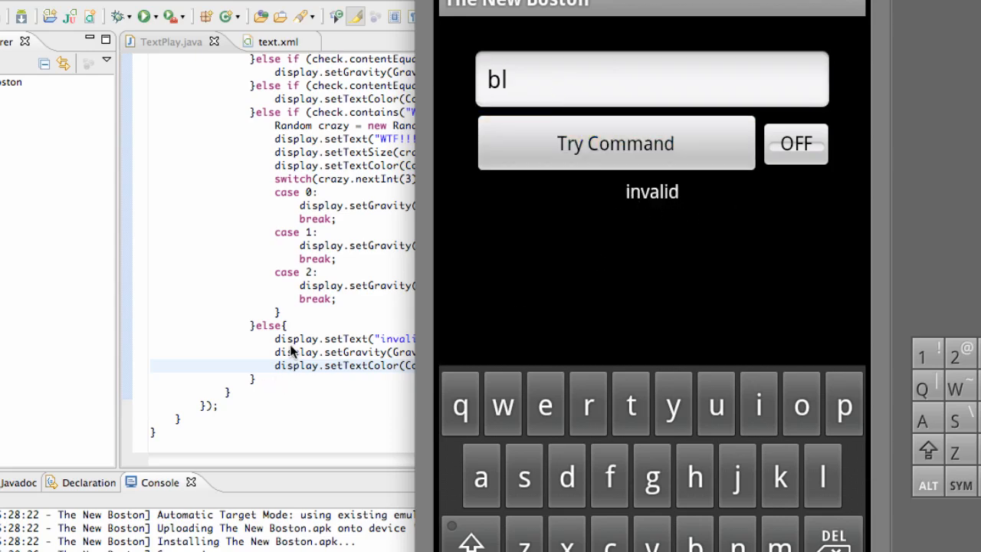
{"action": "mouse_move", "coordinate": [322, 276]}
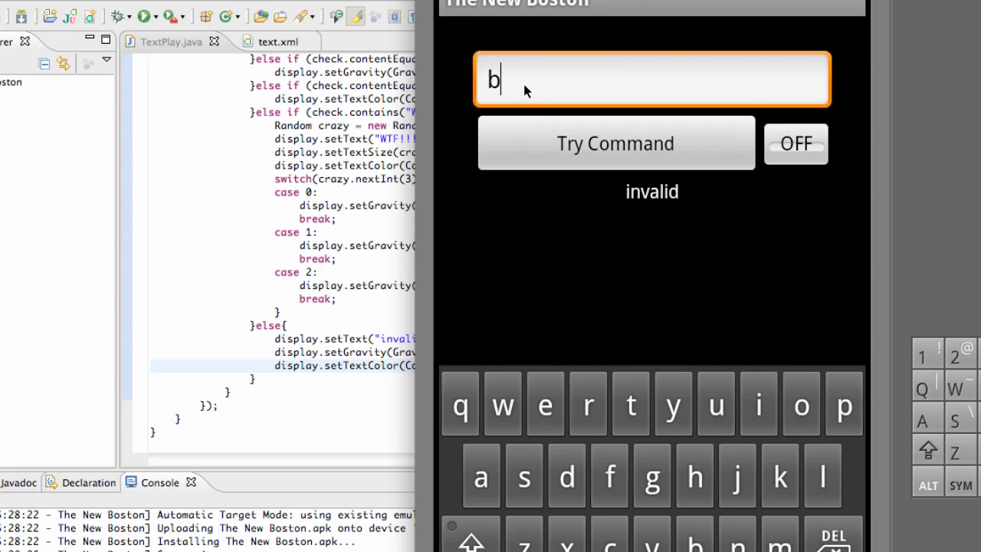
Enter 'WTF' and run Try Command eight times to see random styling
{"action": "type", "text": "WTF"}
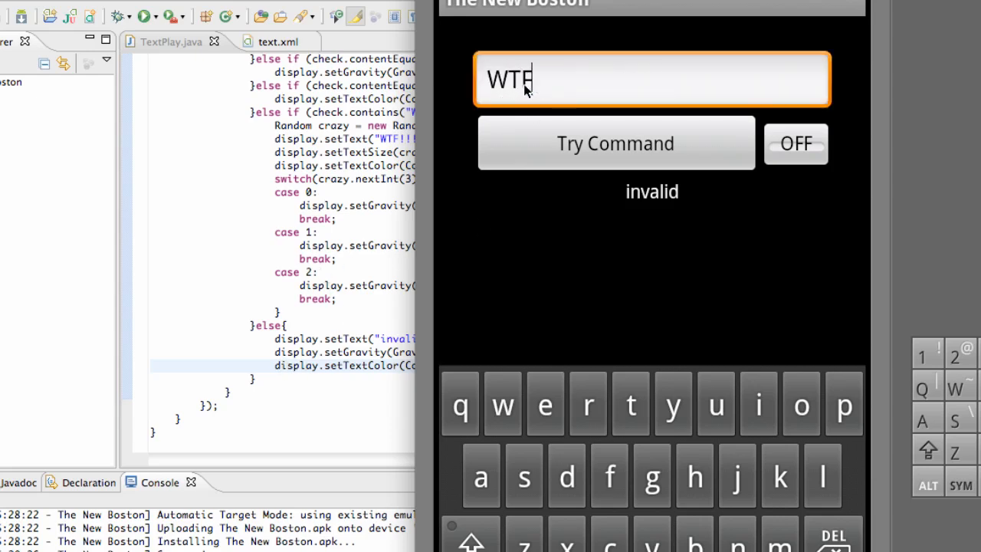
{"action": "left_click", "coordinate": [615, 144]}
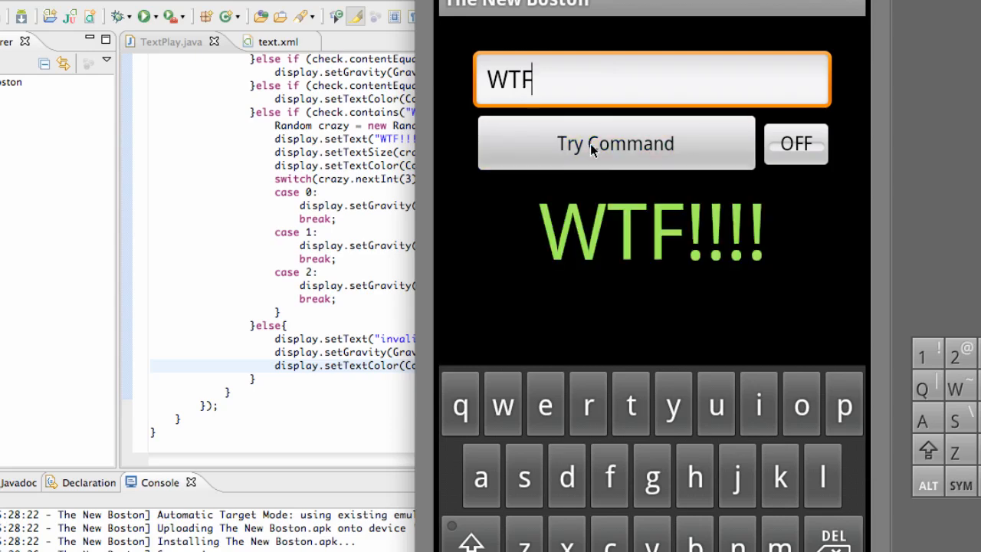
{"action": "left_click", "coordinate": [615, 144]}
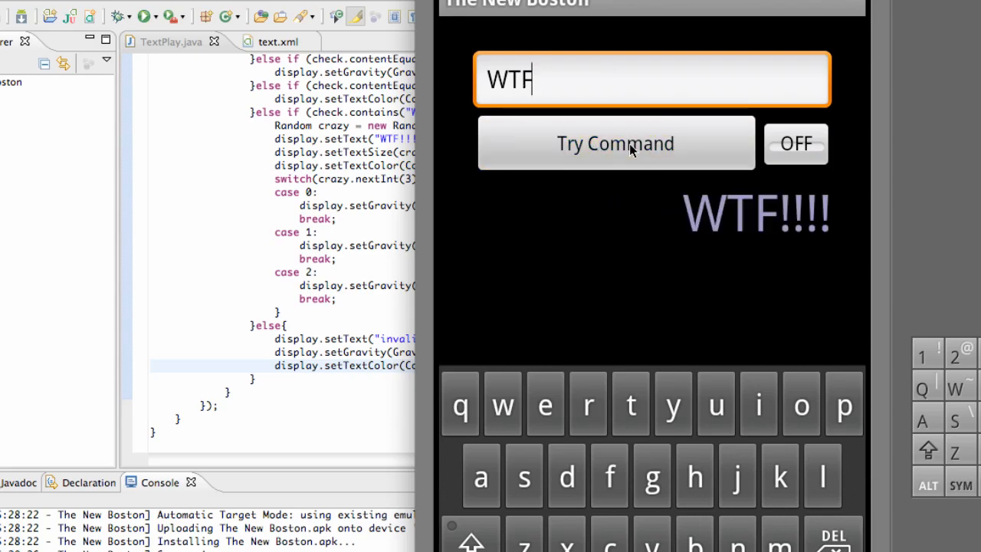
{"action": "left_click", "coordinate": [615, 143]}
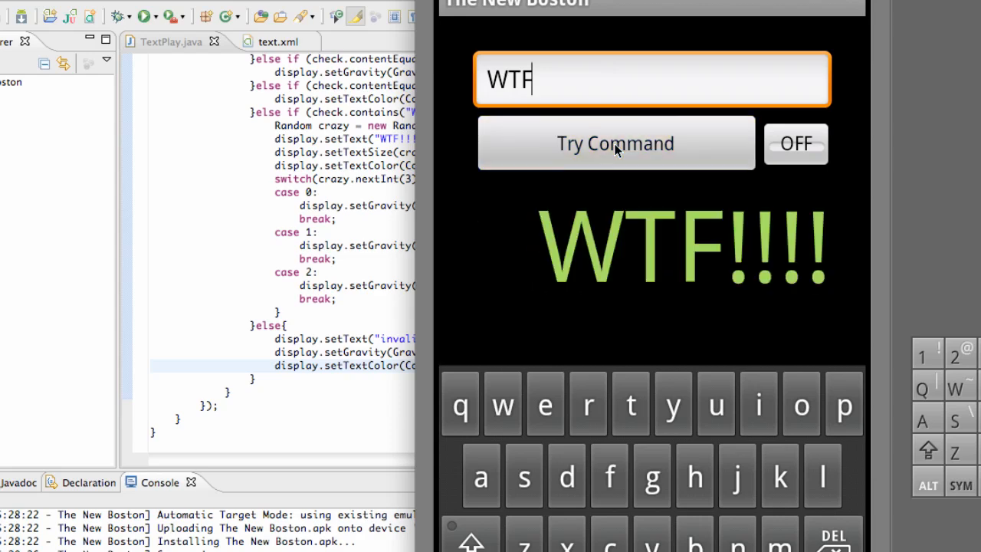
{"action": "left_click", "coordinate": [615, 143]}
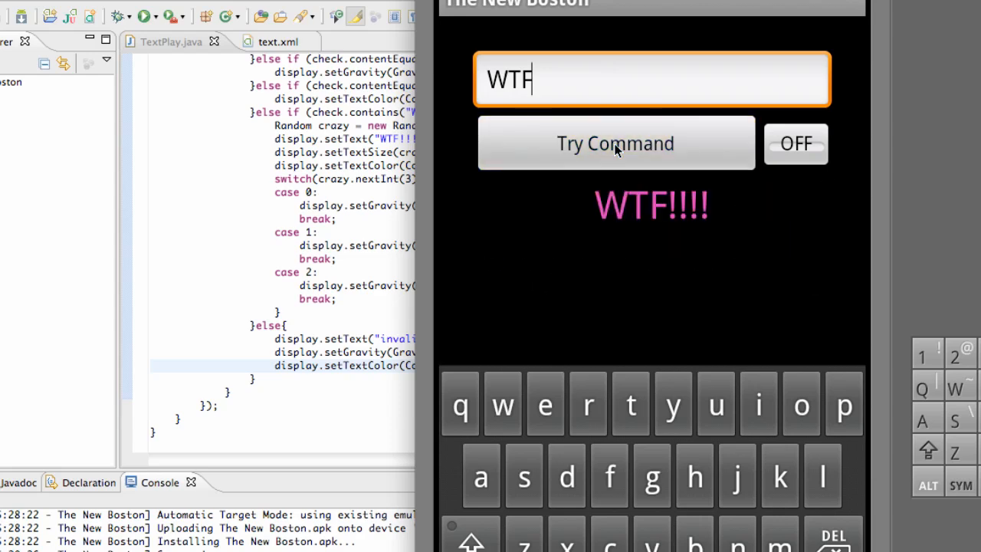
{"action": "left_click", "coordinate": [615, 143]}
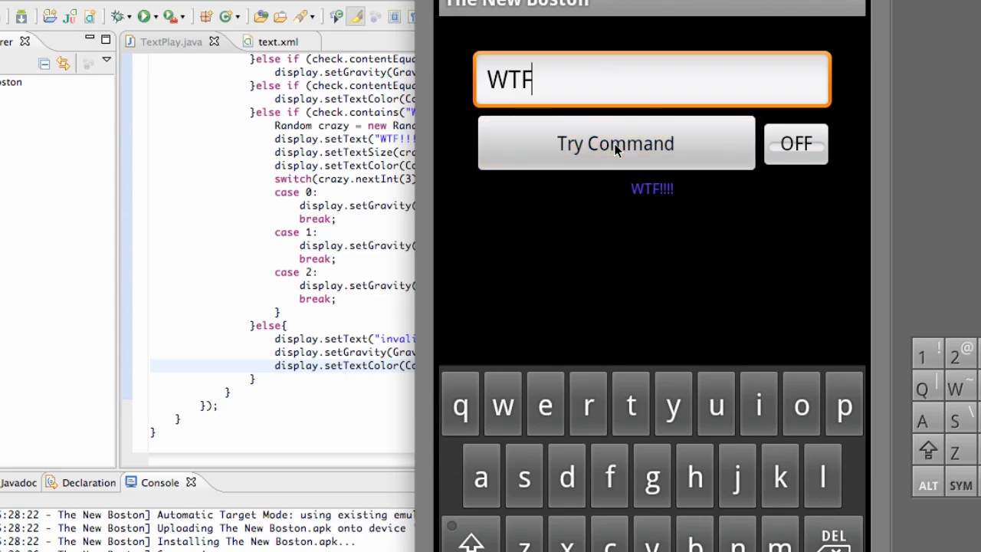
{"action": "left_click", "coordinate": [615, 144]}
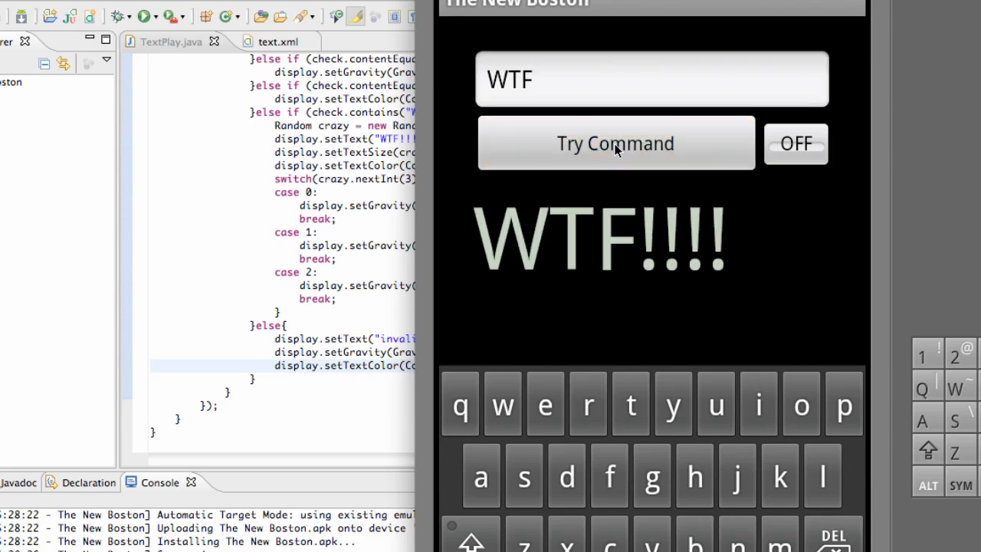
{"action": "left_click", "coordinate": [615, 143]}
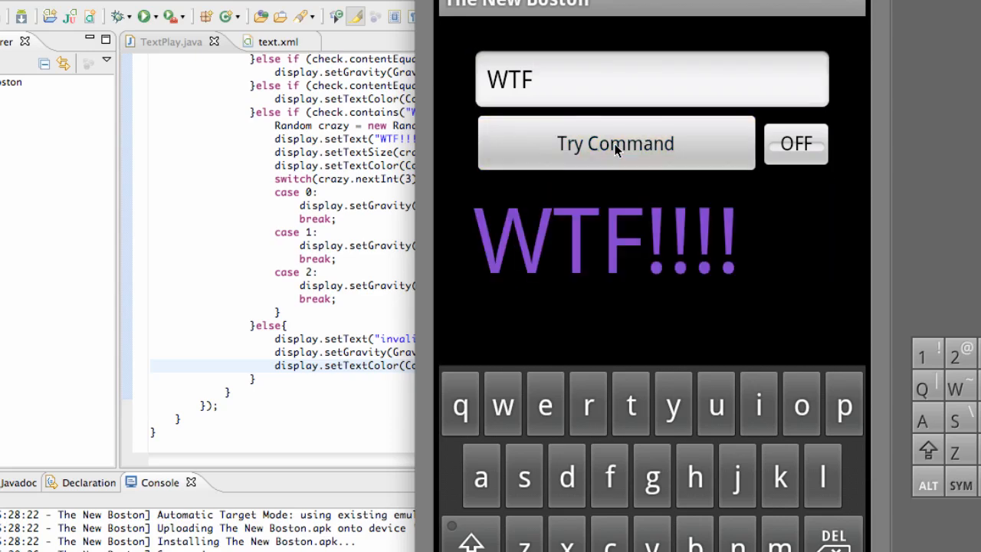
{"action": "left_click", "coordinate": [615, 142]}
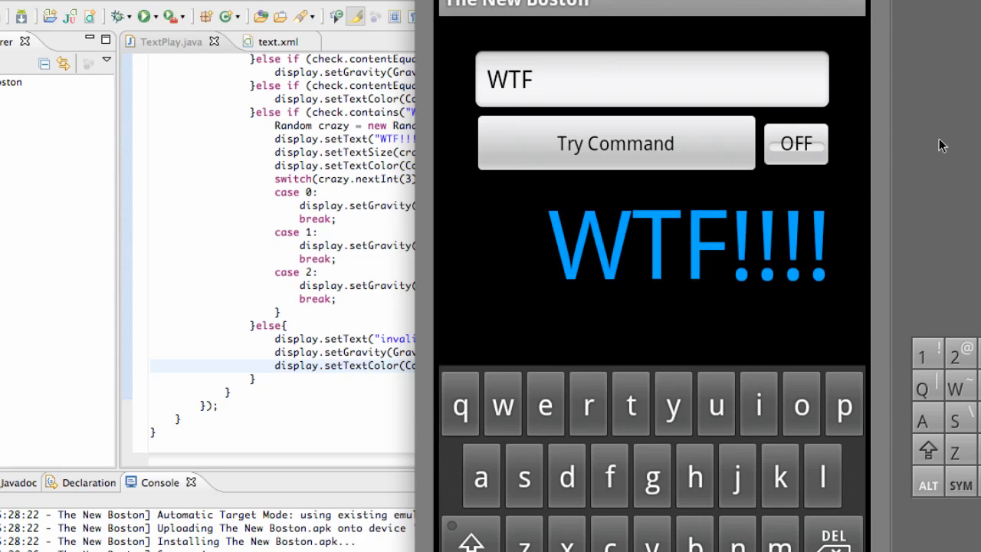
Mask the input with the toggle and run the hidden WTF command twice
{"action": "left_click", "coordinate": [796, 144]}
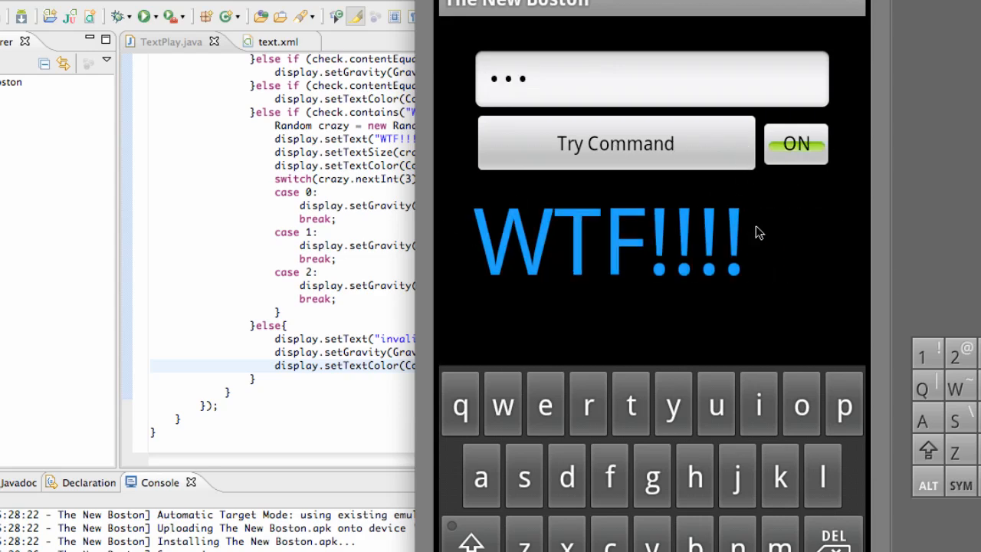
{"action": "left_click", "coordinate": [616, 143]}
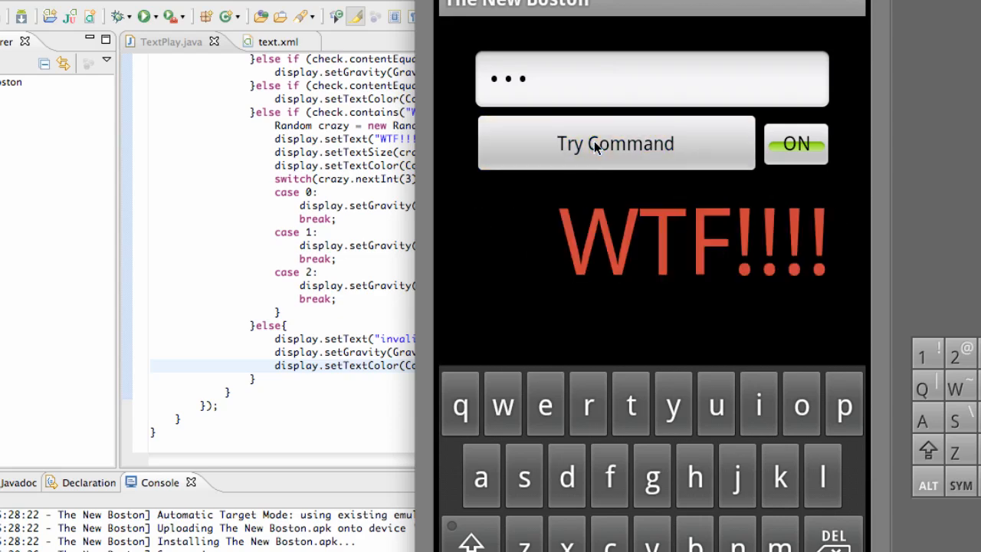
{"action": "left_click", "coordinate": [615, 143]}
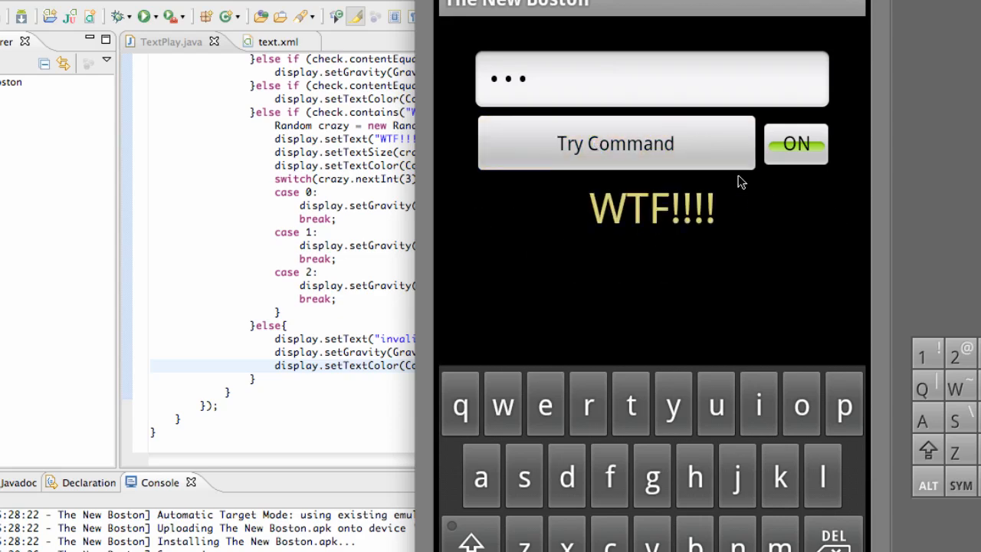